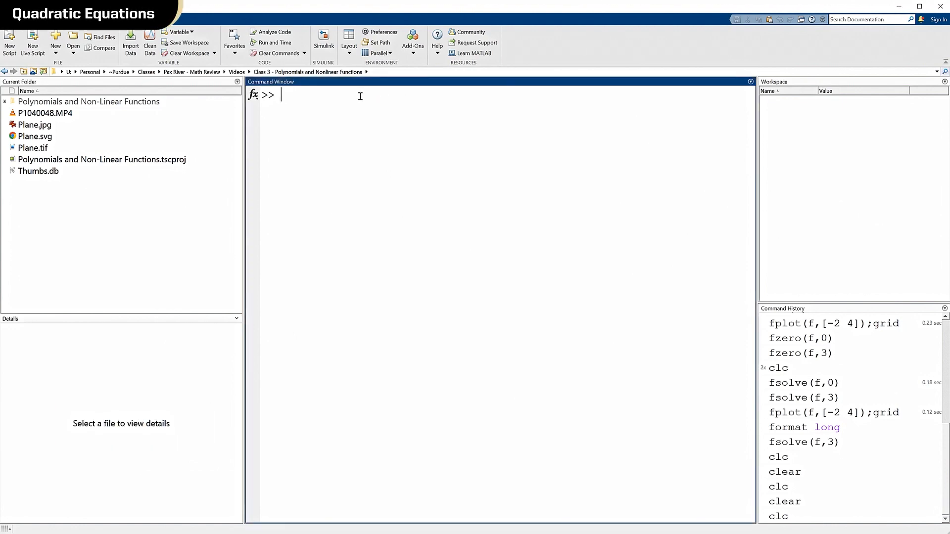
Step: Create x as the vector -2:0.1:4 in the Command Window
text(x)
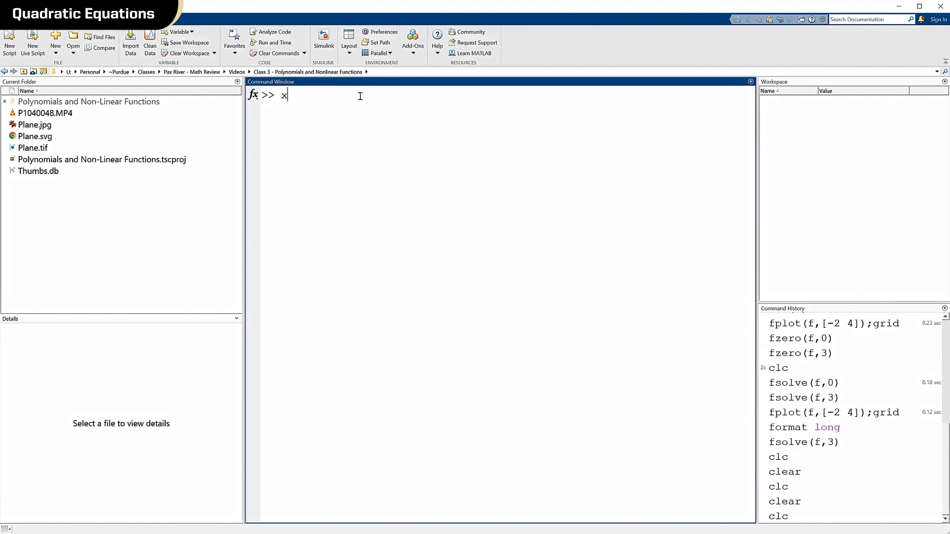
text(=)
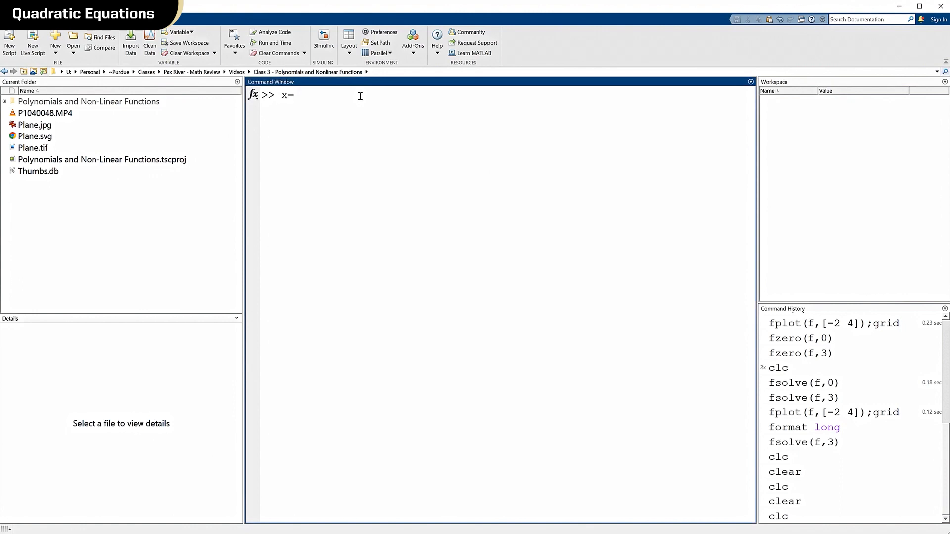
text(-2:0.1:)
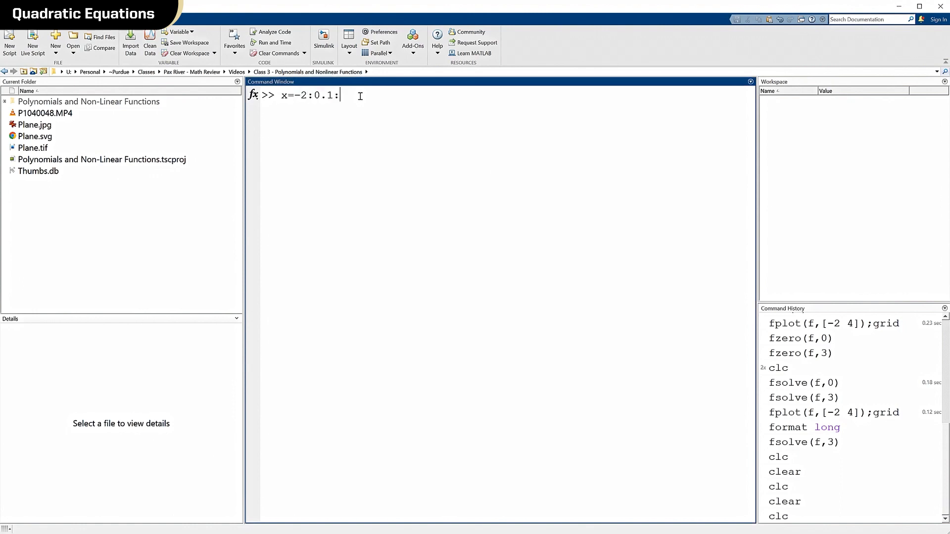
text(4;)
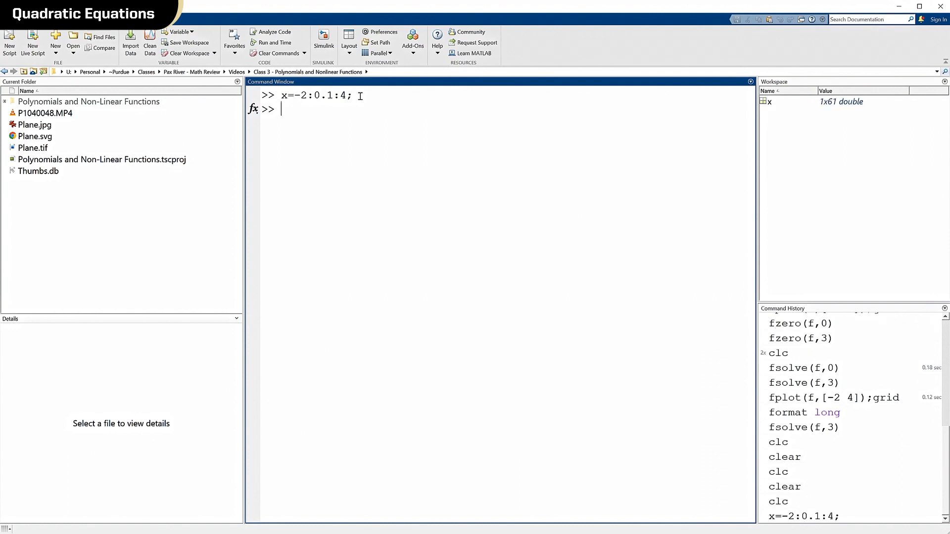
Step: Enter the quadratic y=-x^2+2*x+4; at the prompt without running it
text(y=-)
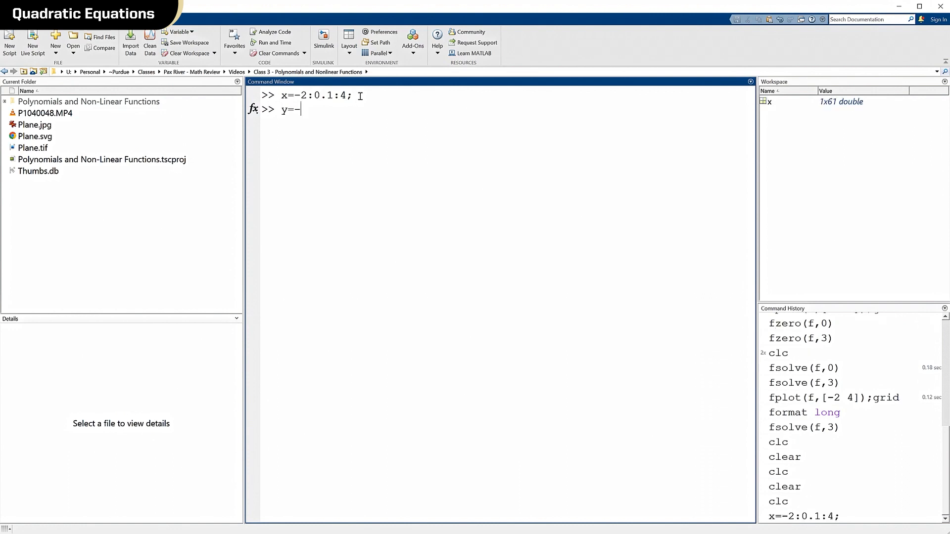
text(x^)
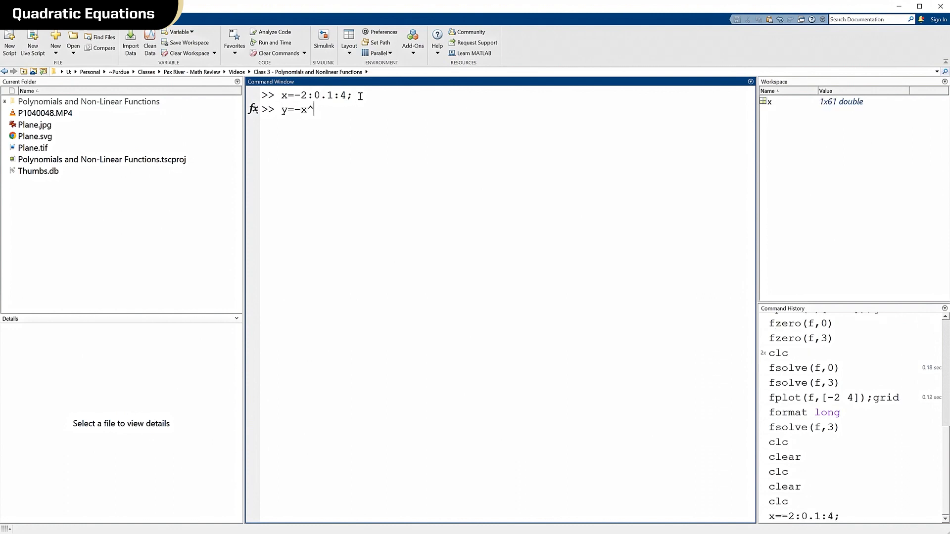
text(2+)
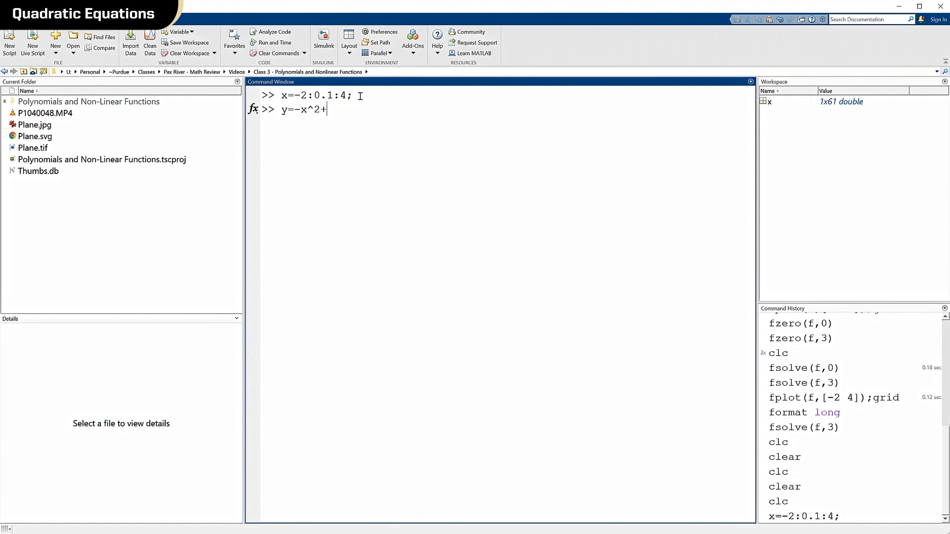
text(2*x+4)
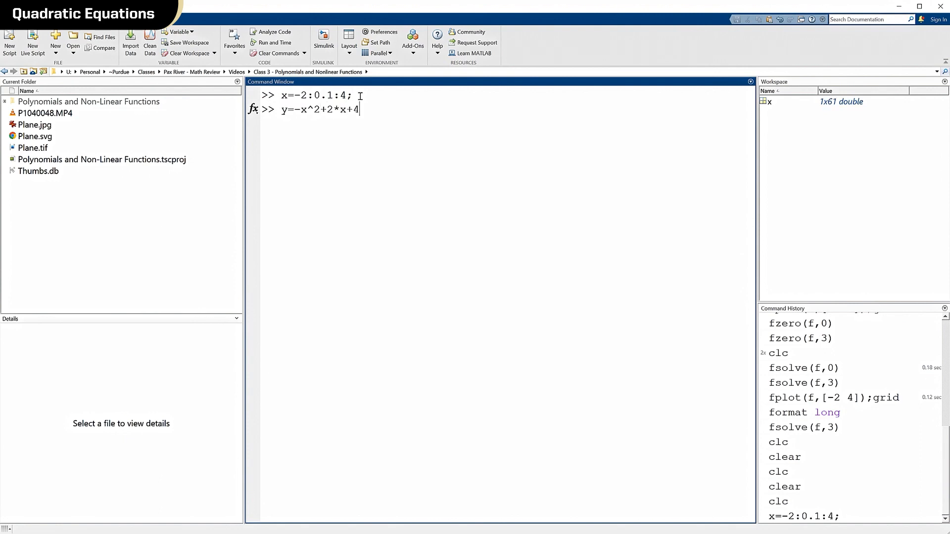
text(;)
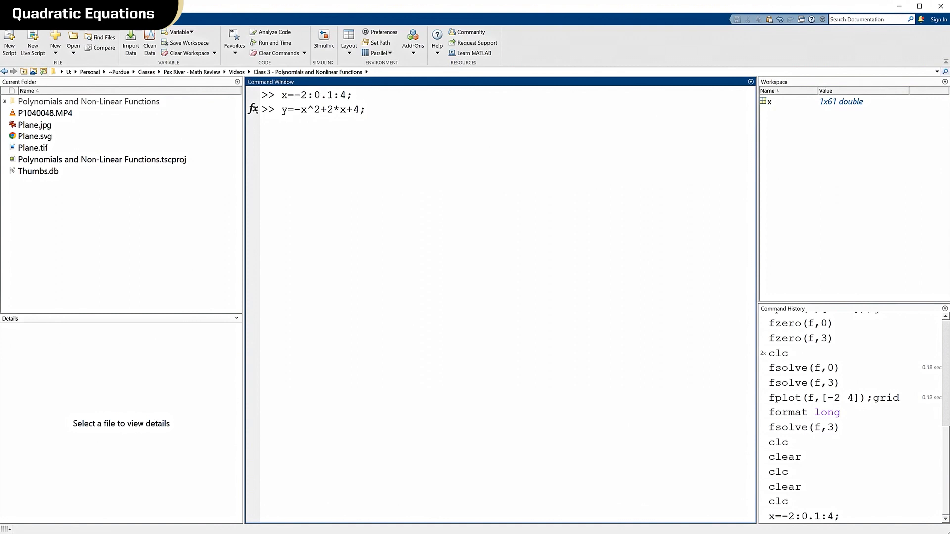
Step: Run the y formula, get the matrix-power dimension error, and highlight the x^2 term
key(enter)
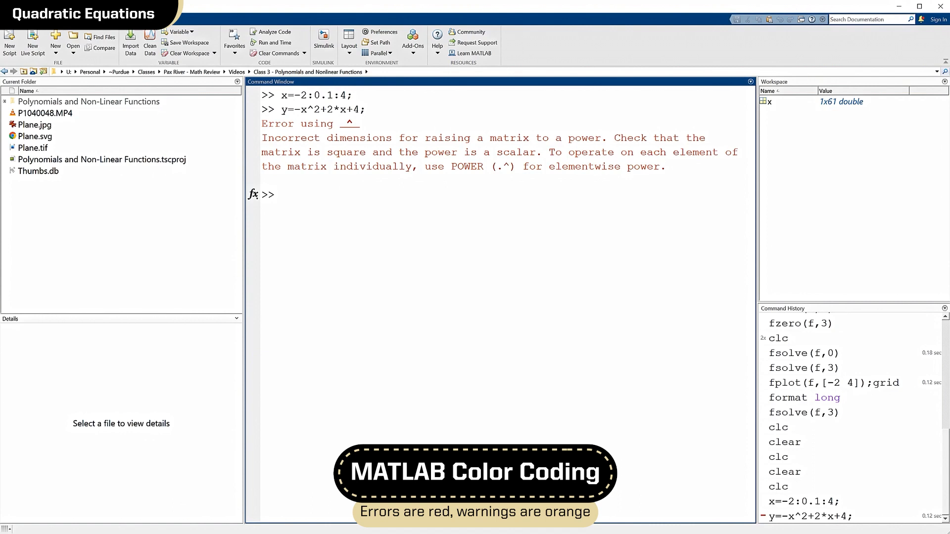
click(280, 195)
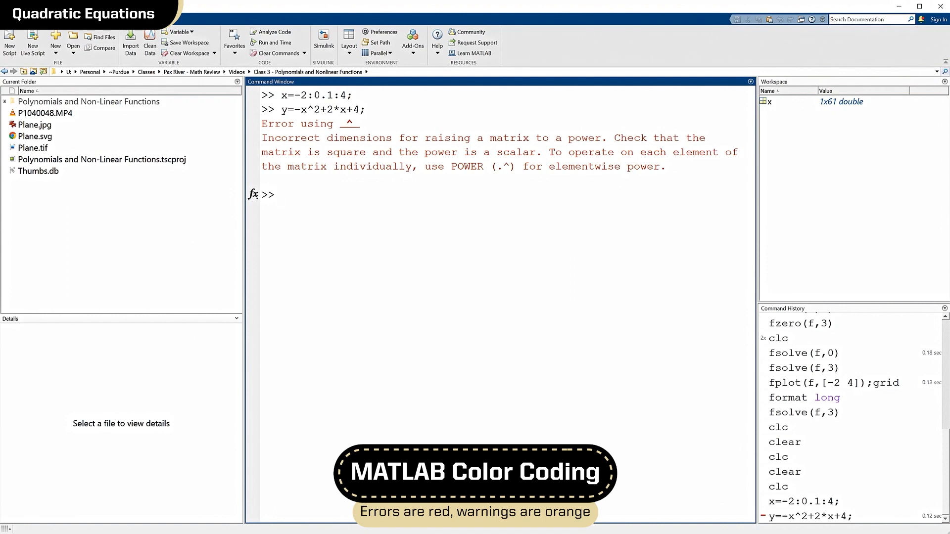
mouse_move(343, 131)
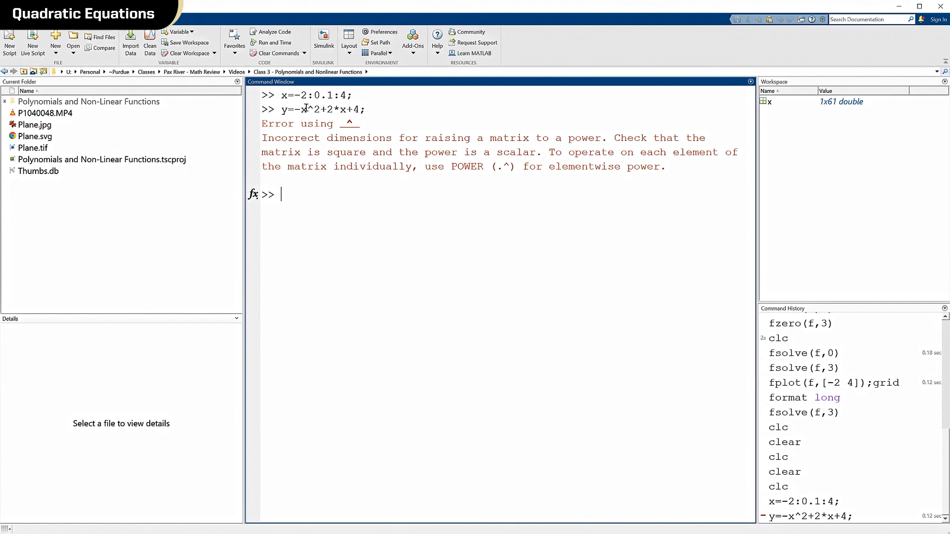
double_click(310, 110)
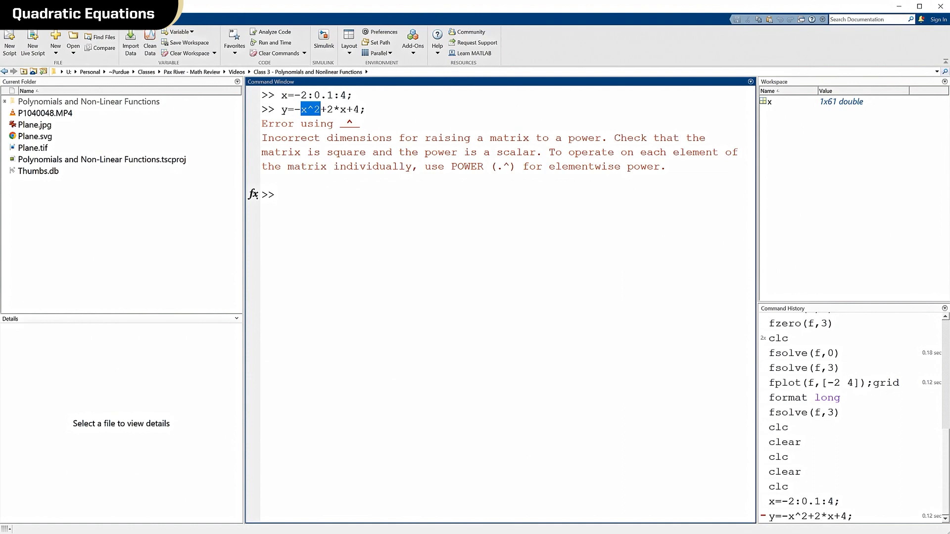
mouse_move(450, 107)
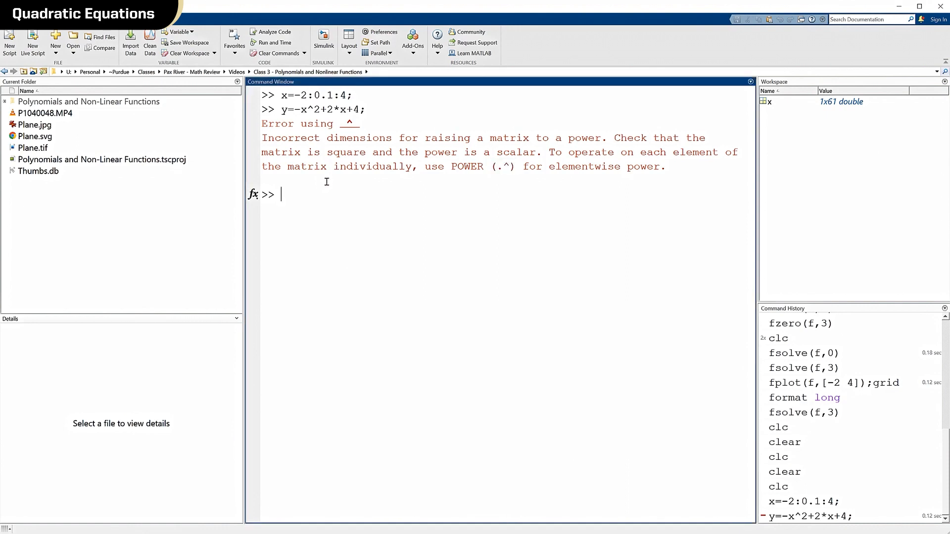
Step: Recall the y command, rerun it with elementwise x.^2, then clear the window with clc
key(Up)
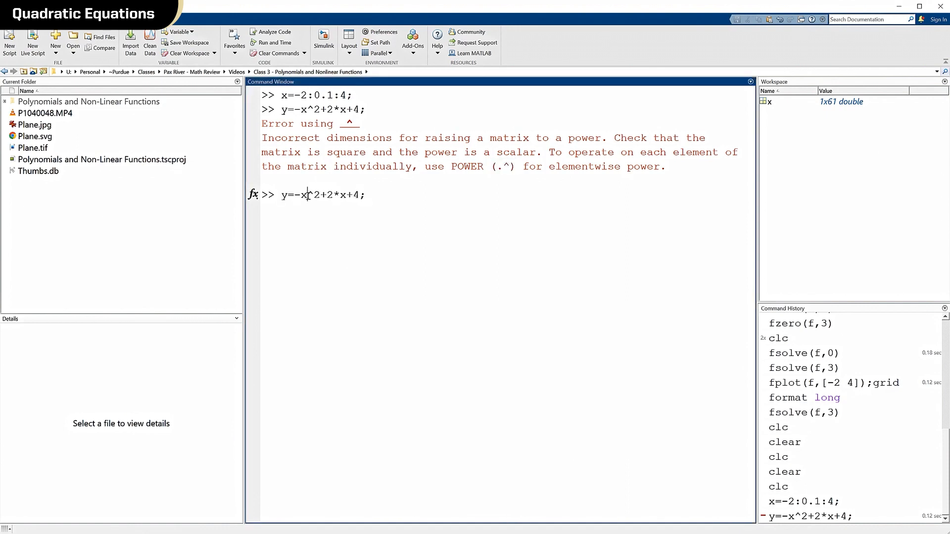
text(.)
key(Enter)
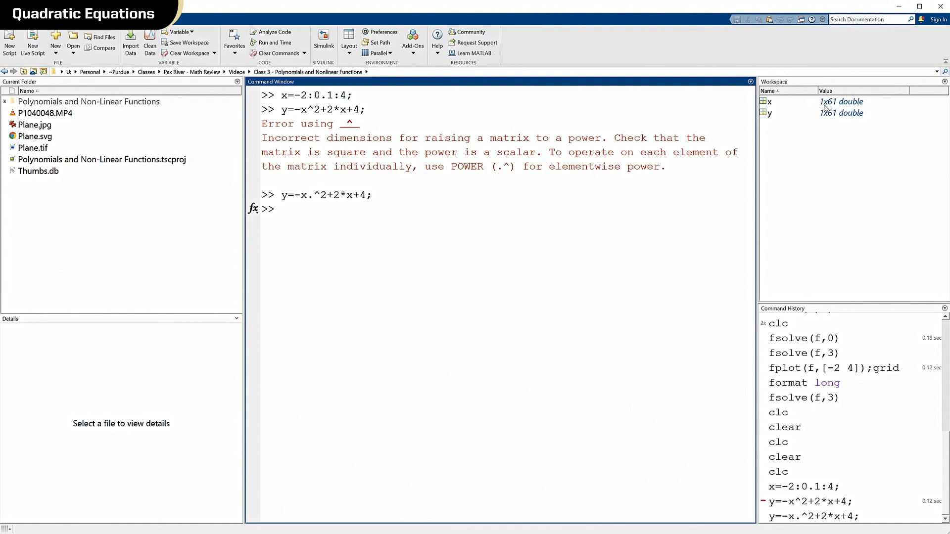
mouse_move(835, 108)
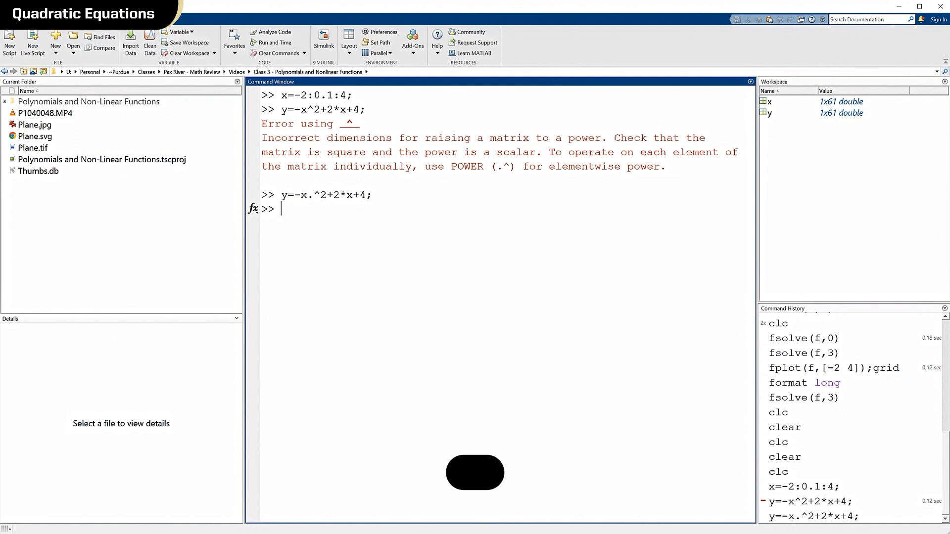
text(clc)
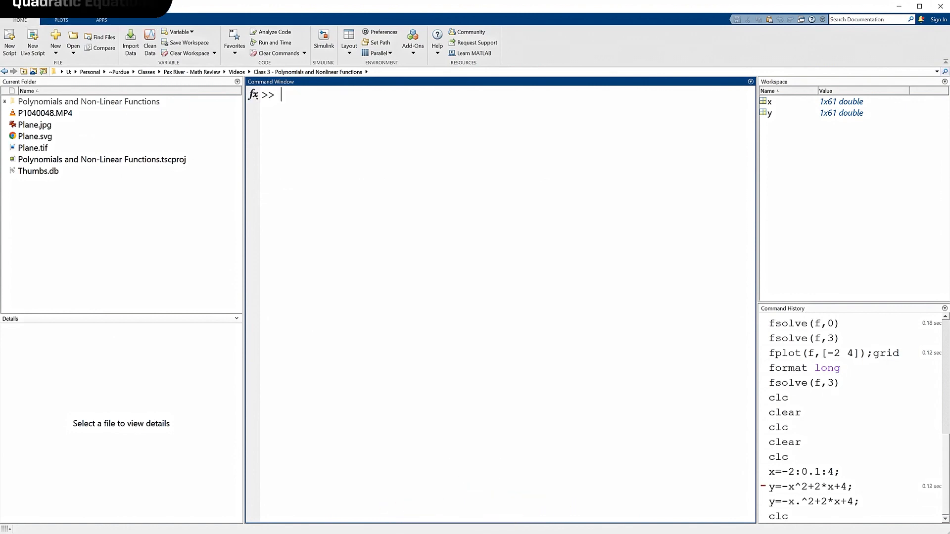
Step: Plot y against x with grid lines using plot(x,y);grid
text(plot()
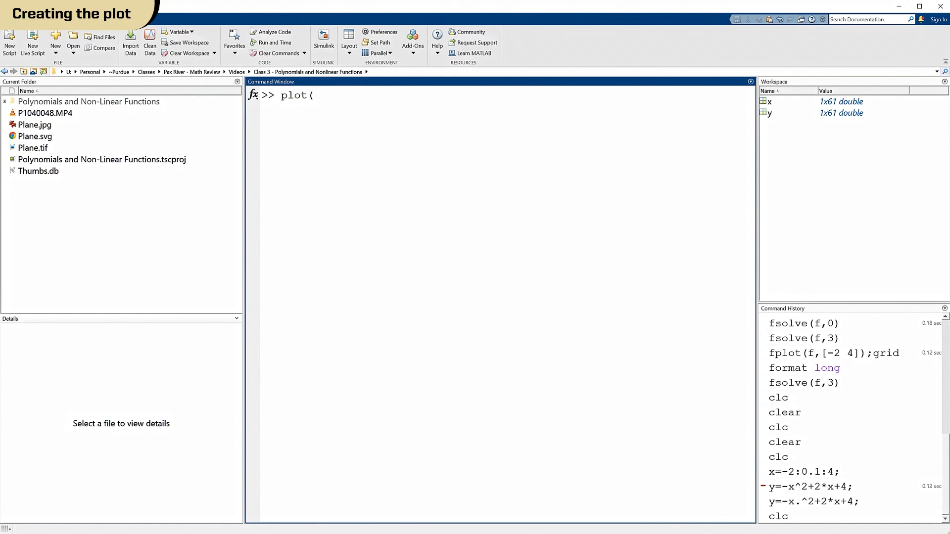
text(x,y))
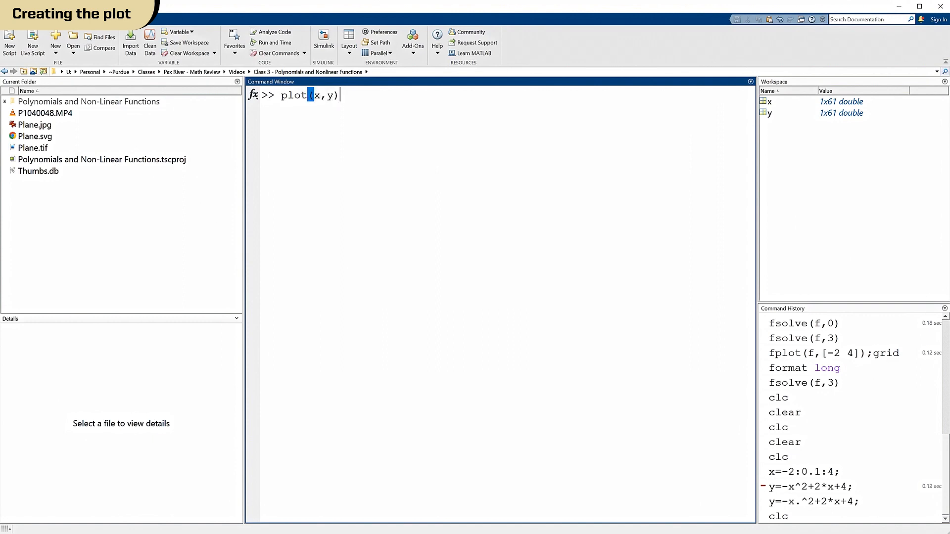
text(;grid)
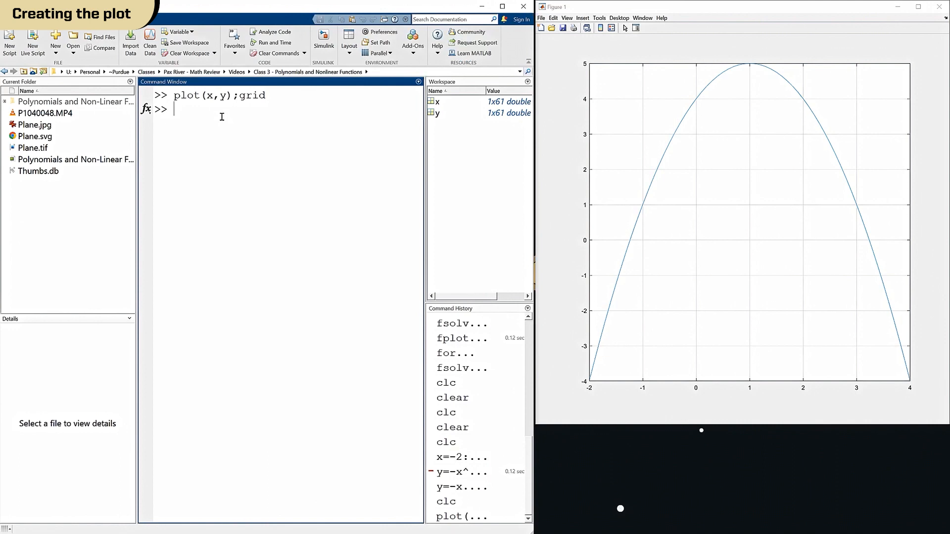
Step: Edit the plot command to use the blue line spec 'b' and search Help for plot
text(plot(x,y);grid)
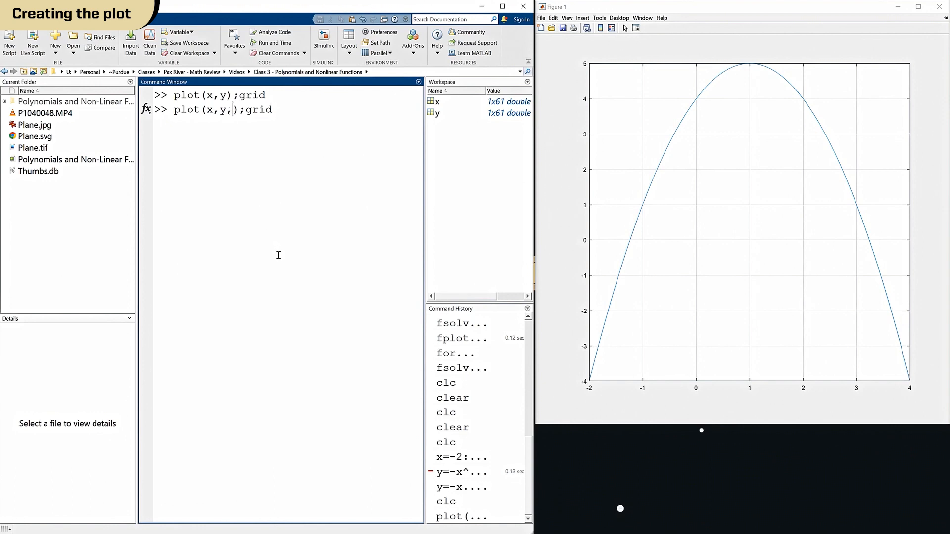
text(')
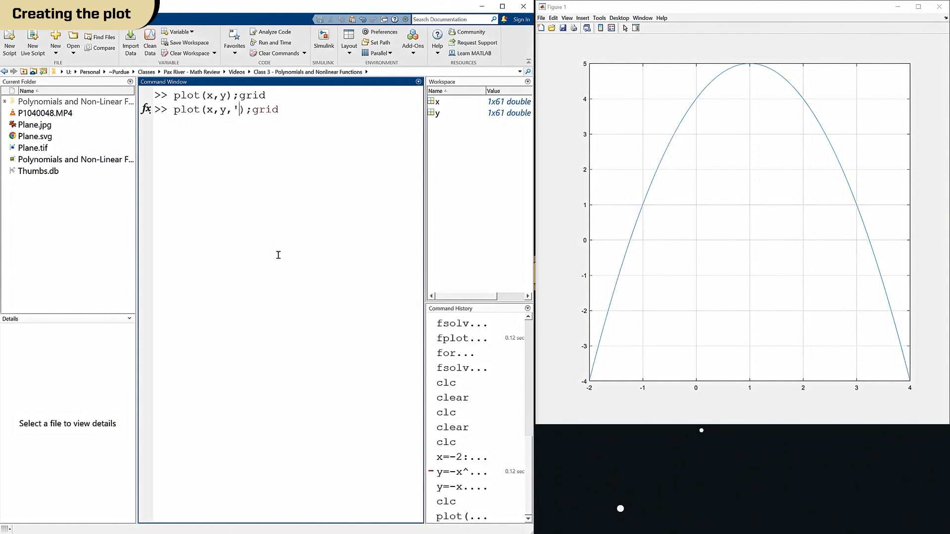
text(')
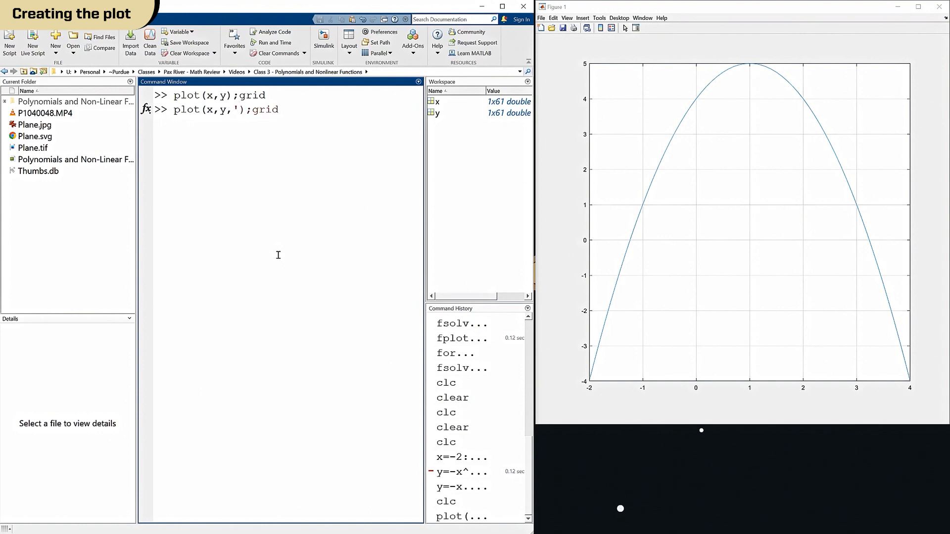
text(b)
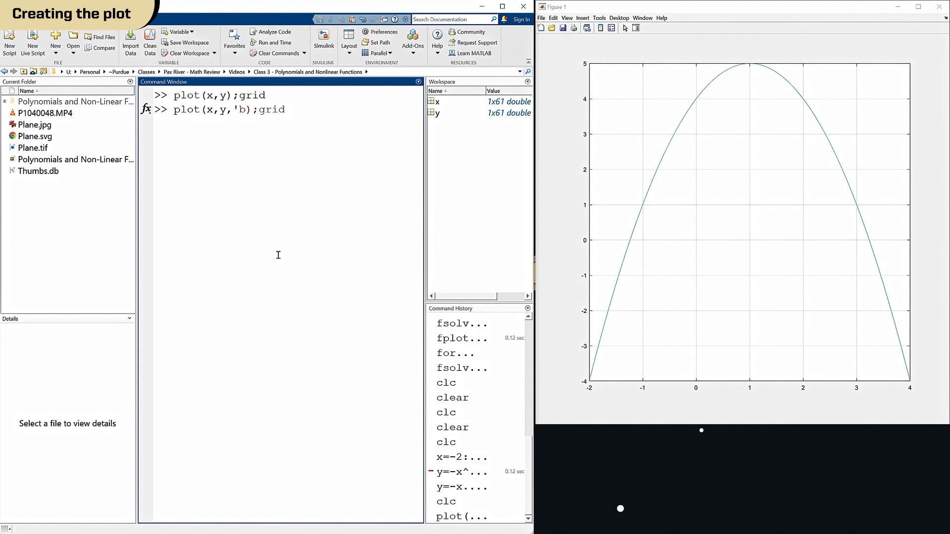
text(')
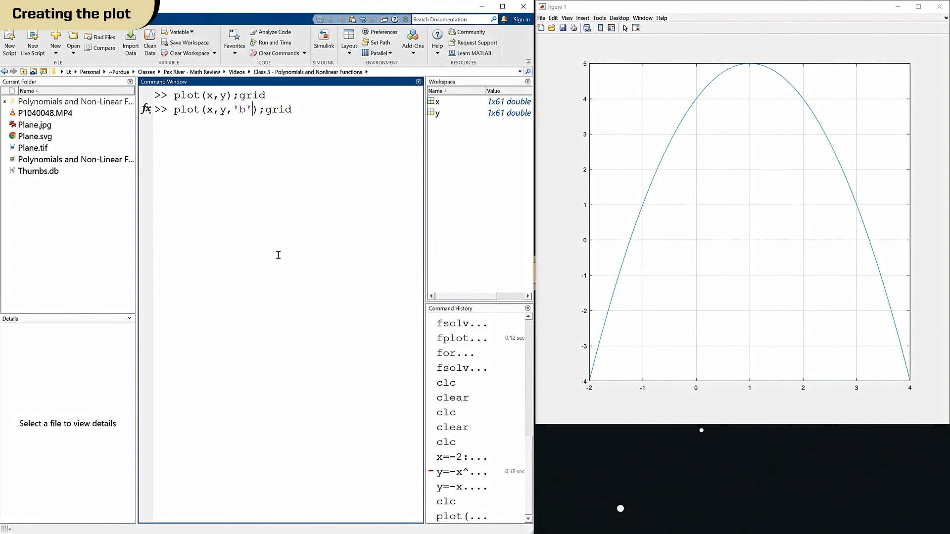
mouse_move(447, 71)
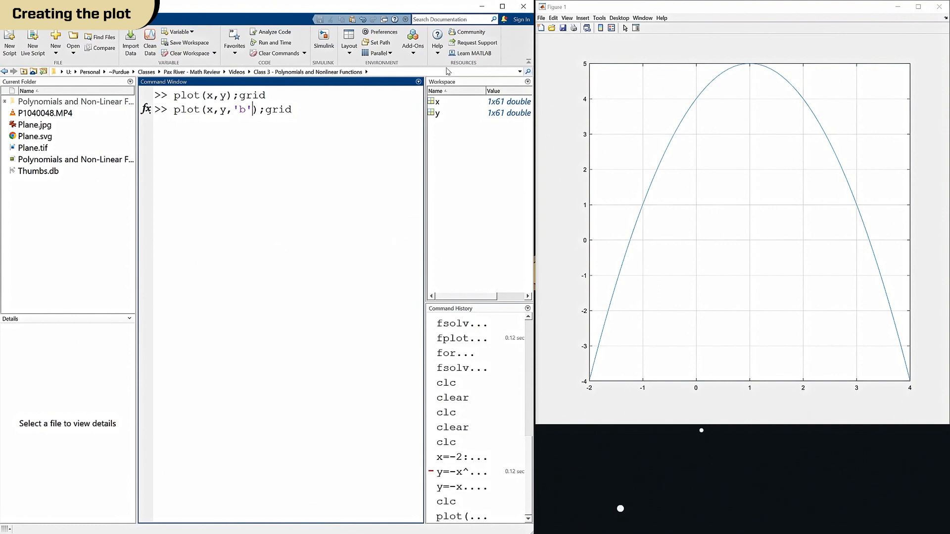
text(plot)
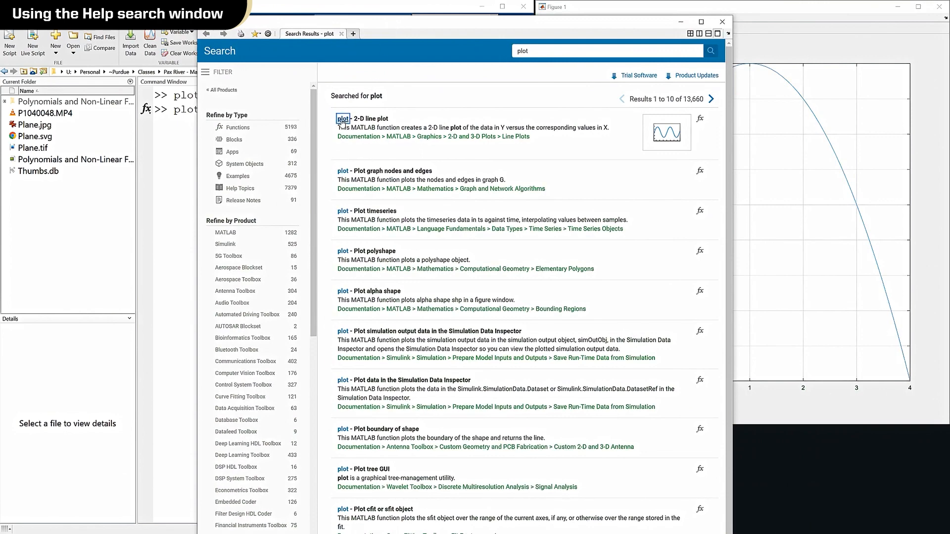
Step: Read the plot documentation down to the line style, marker and colour tables, then close it
click(371, 118)
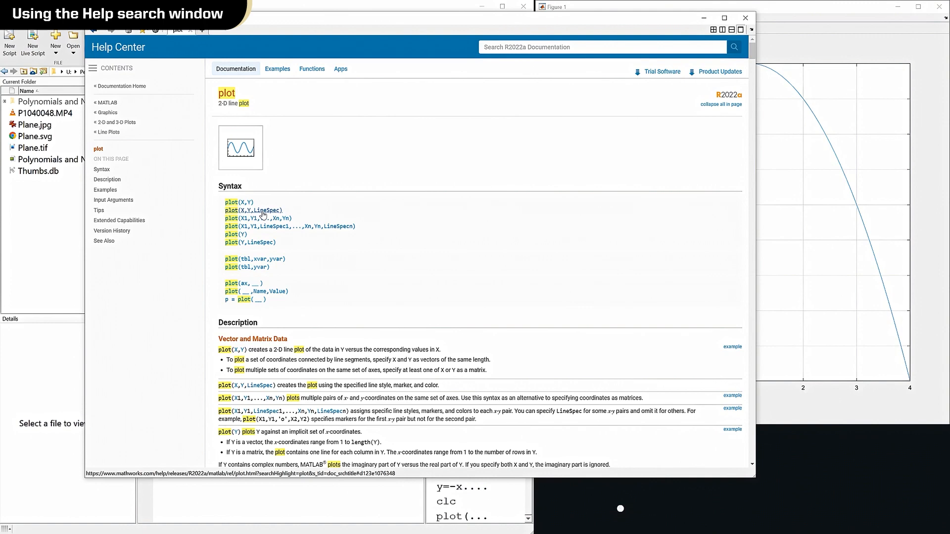
mouse_move(302, 242)
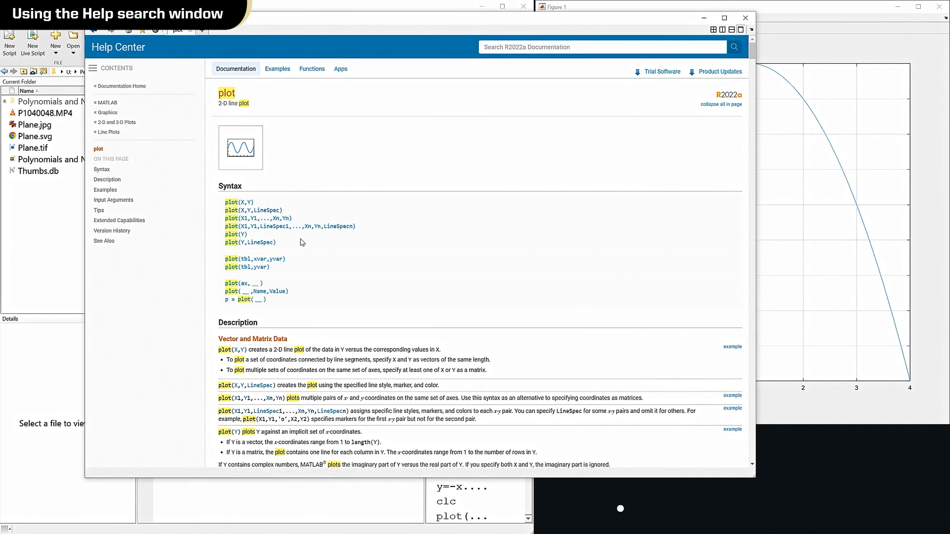
scroll(down, 3)
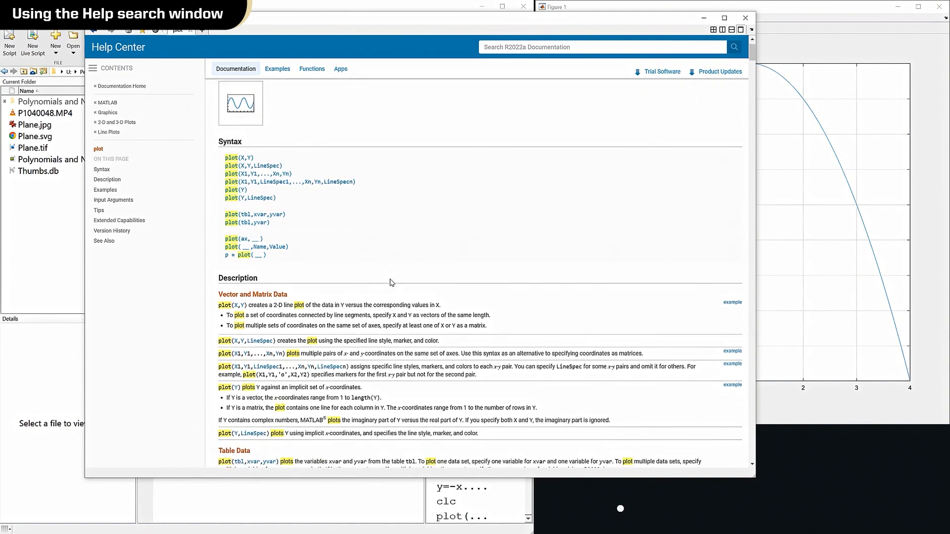
scroll(down, 3)
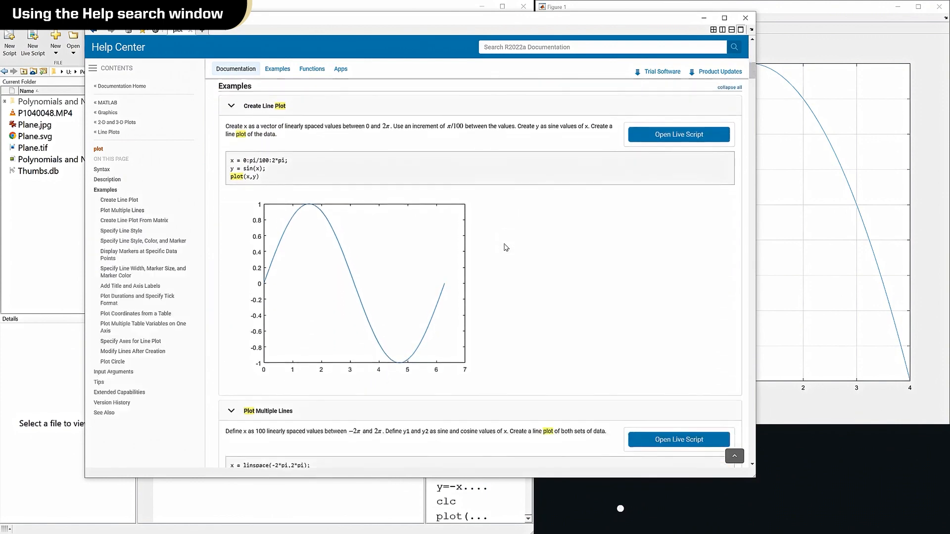
scroll(down, 3)
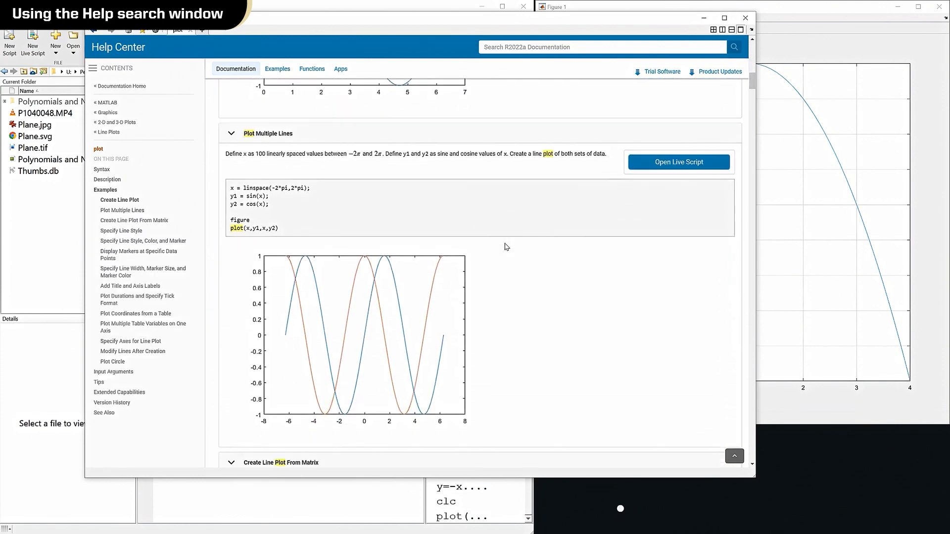
scroll(down, 3)
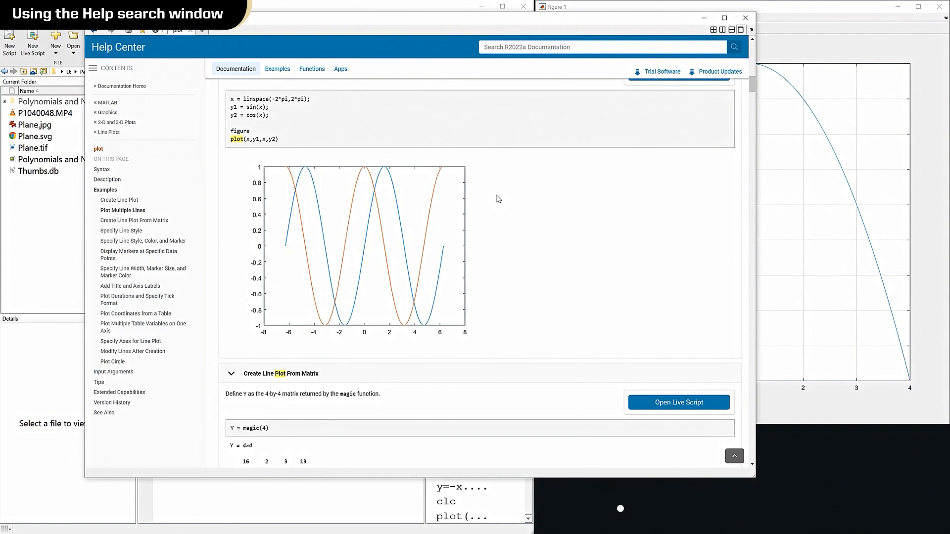
scroll(down, 3)
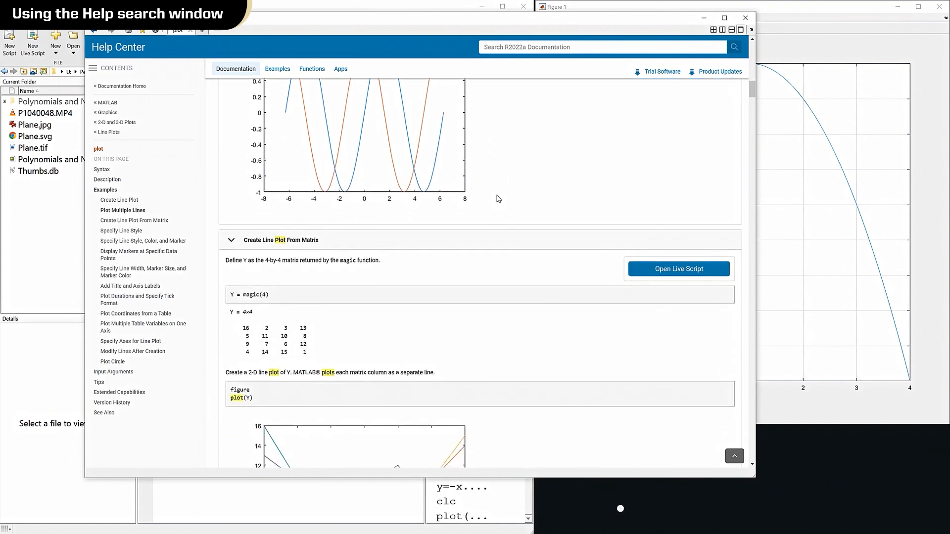
scroll(down, 3)
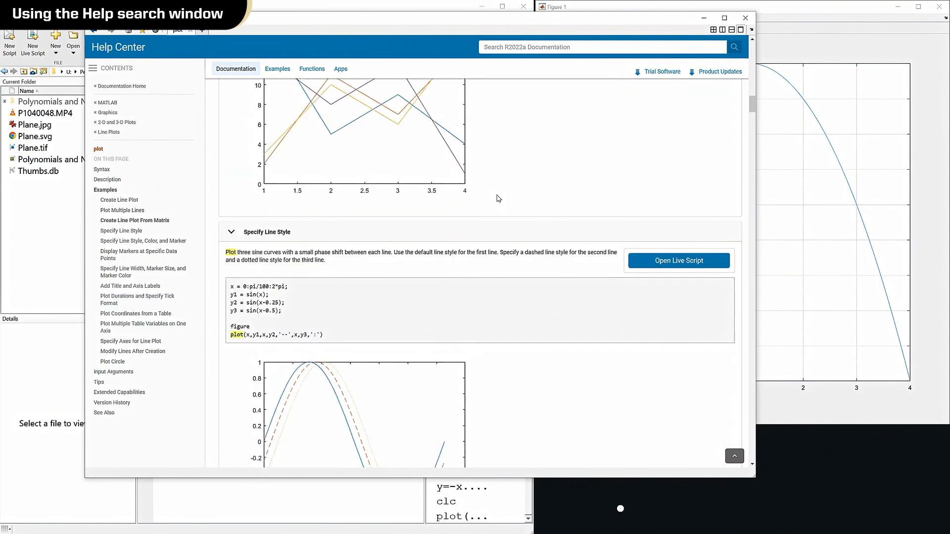
scroll(down, 3)
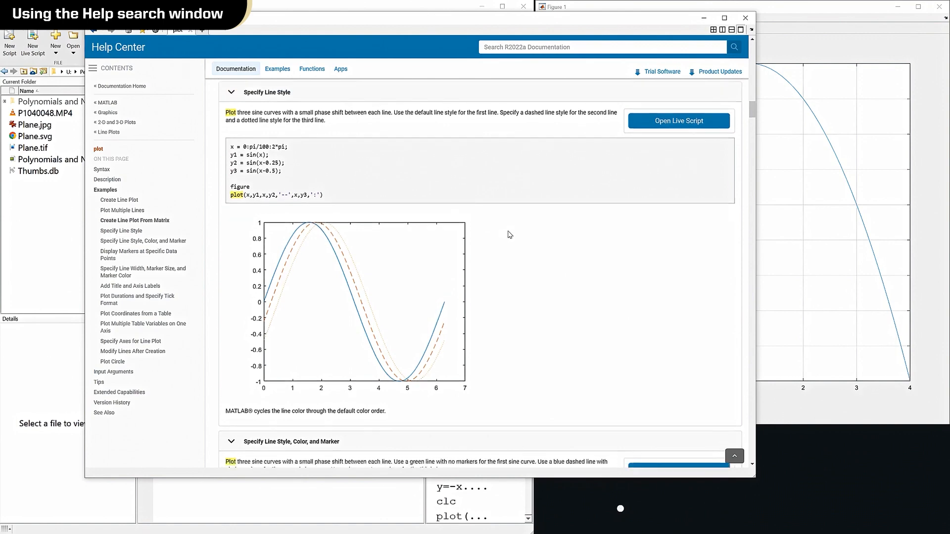
scroll(down, 3)
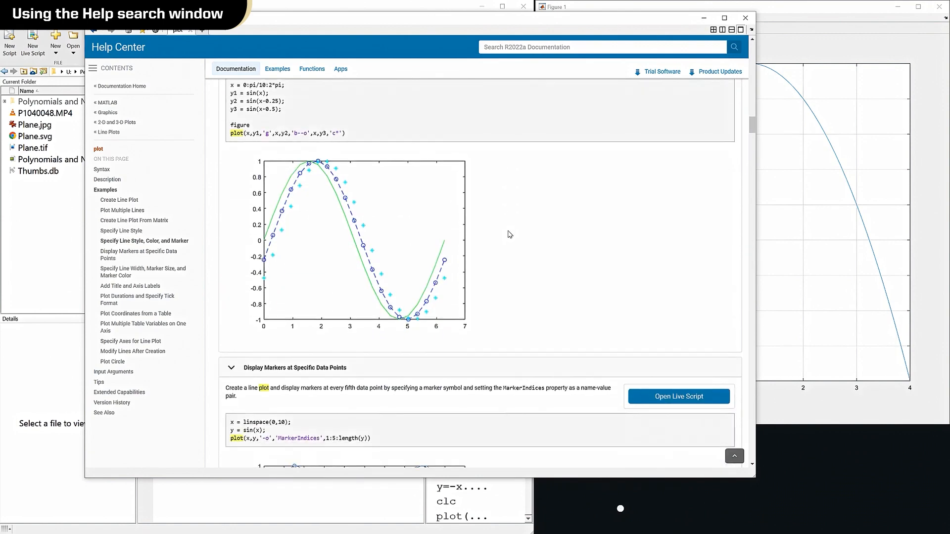
scroll(down, 3)
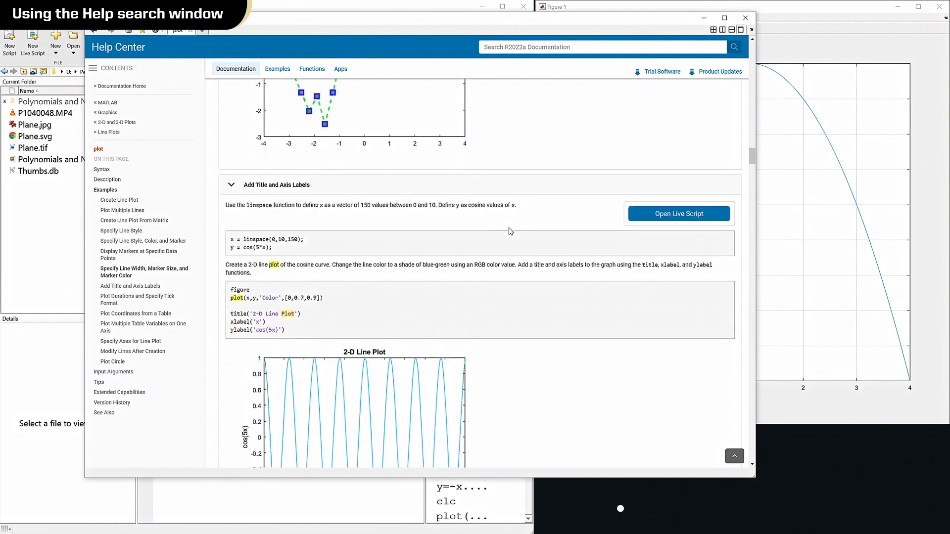
scroll(down, 3)
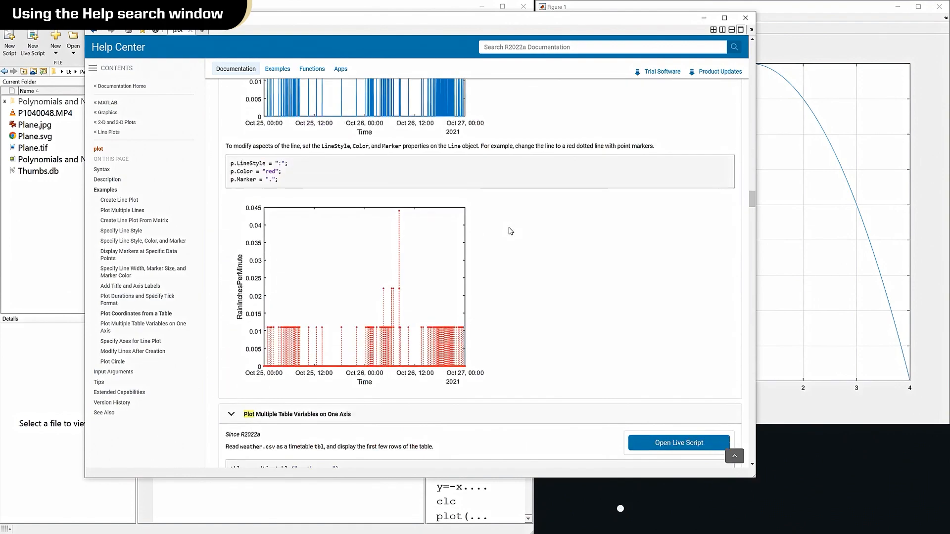
scroll(down, 3)
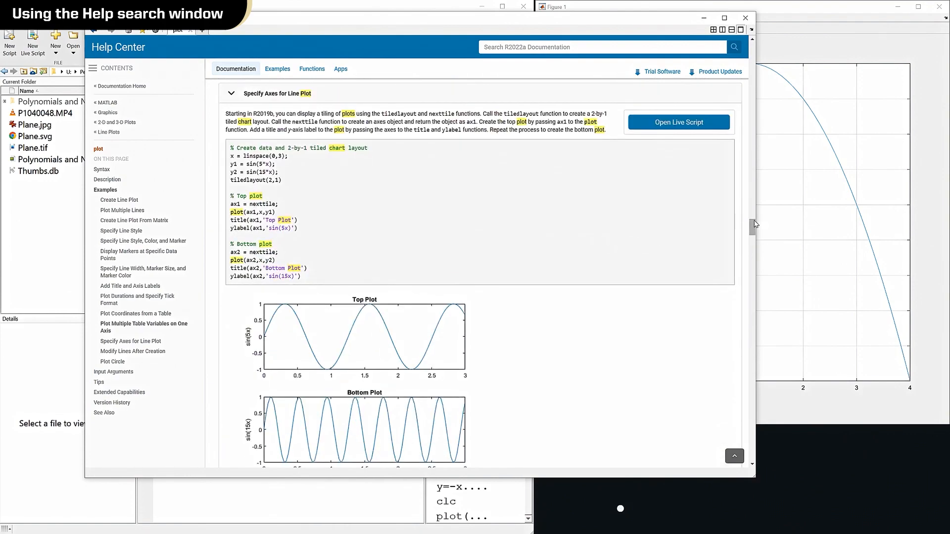
scroll(down, 3)
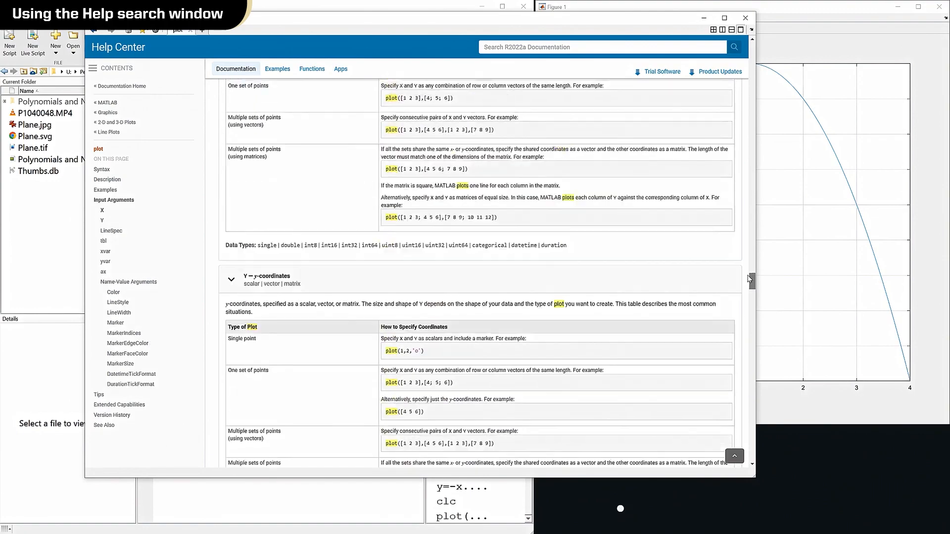
scroll(up, 3)
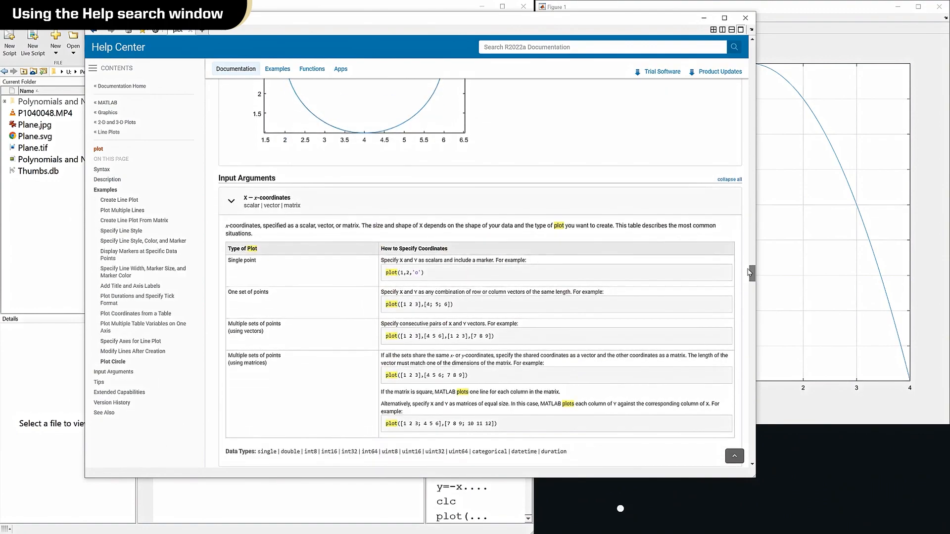
scroll(down, 3)
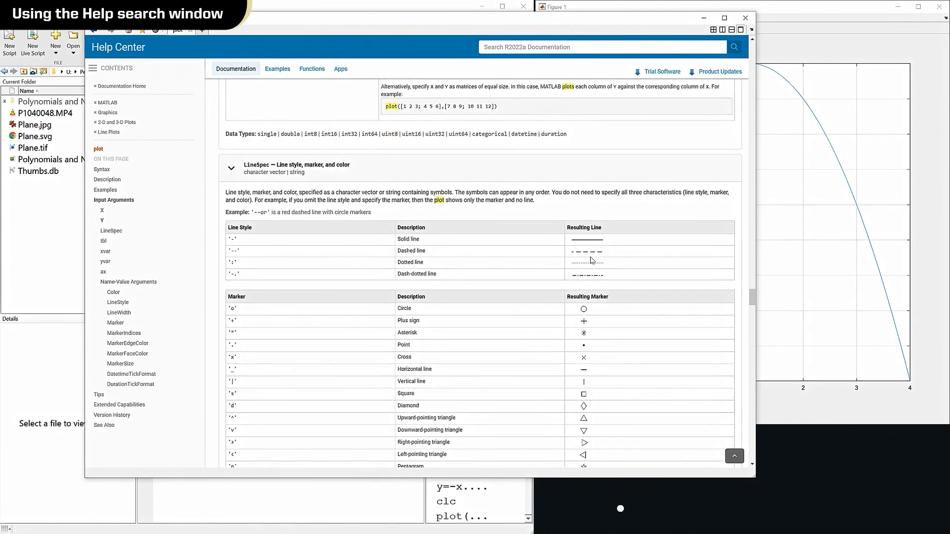
scroll(down, 3)
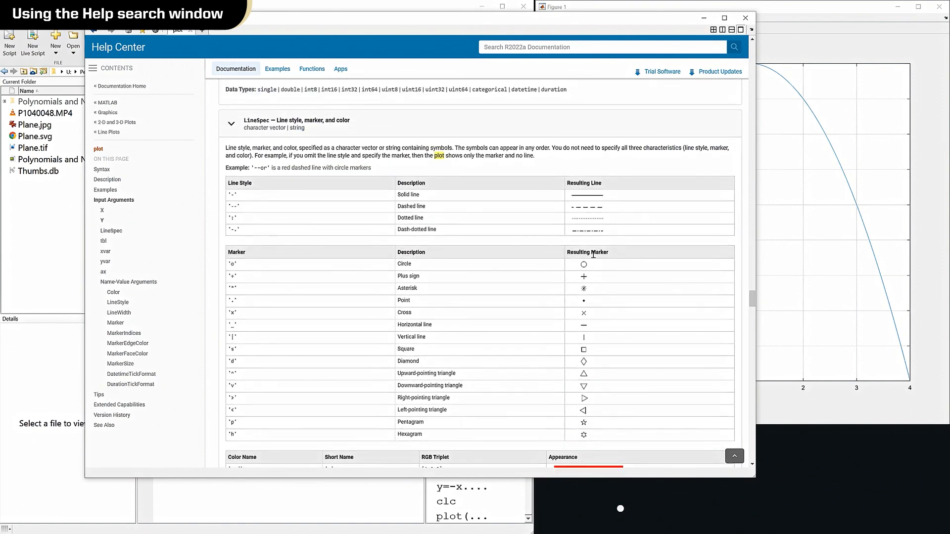
mouse_move(590, 212)
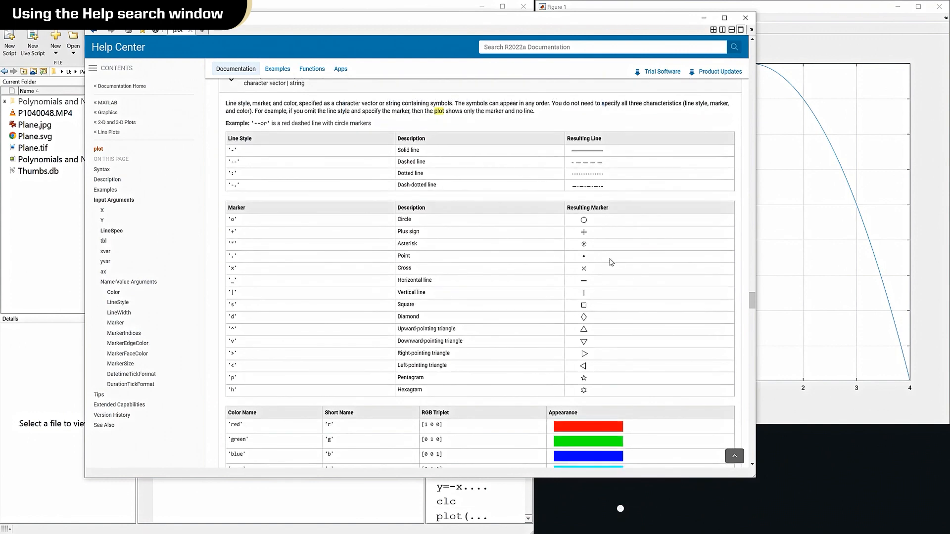
scroll(down, 3)
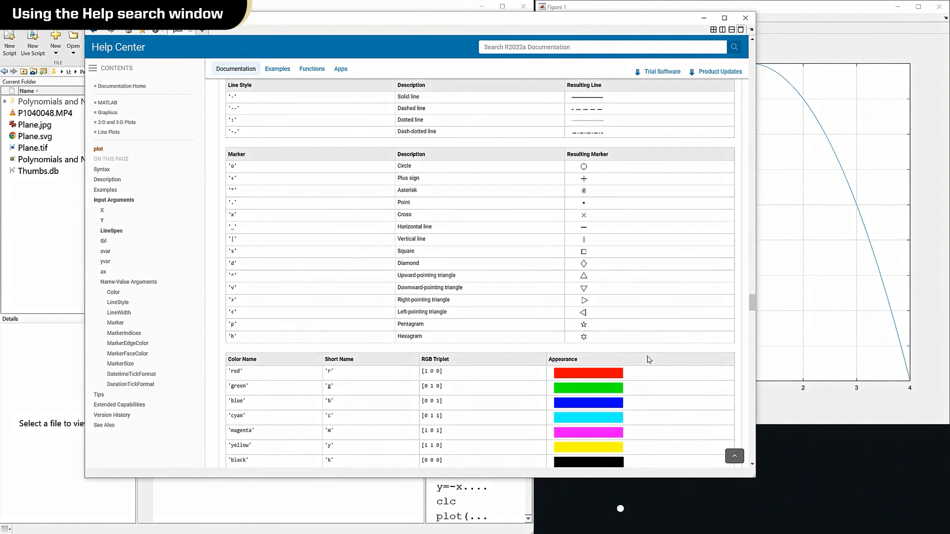
scroll(down, 3)
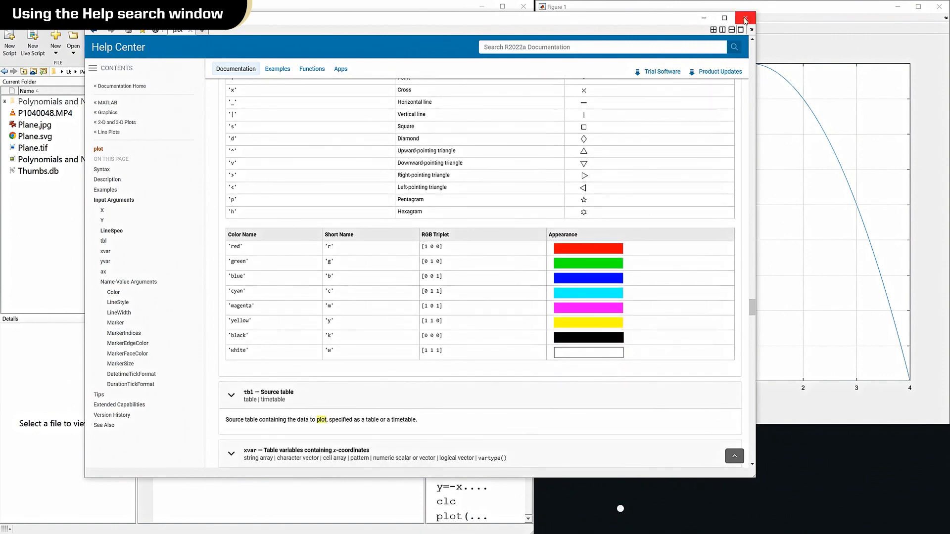
click(744, 20)
text(plot(x,y,'b');grid)
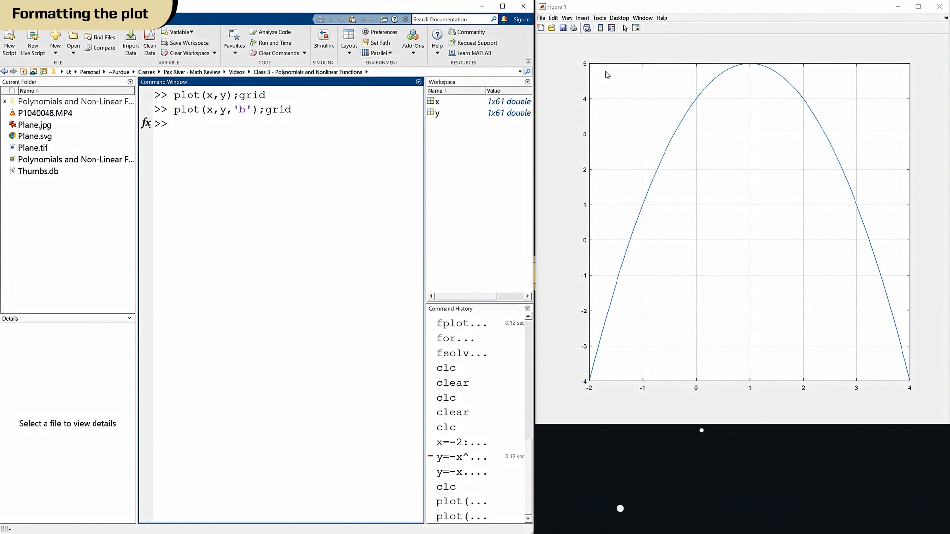
mouse_move(679, 57)
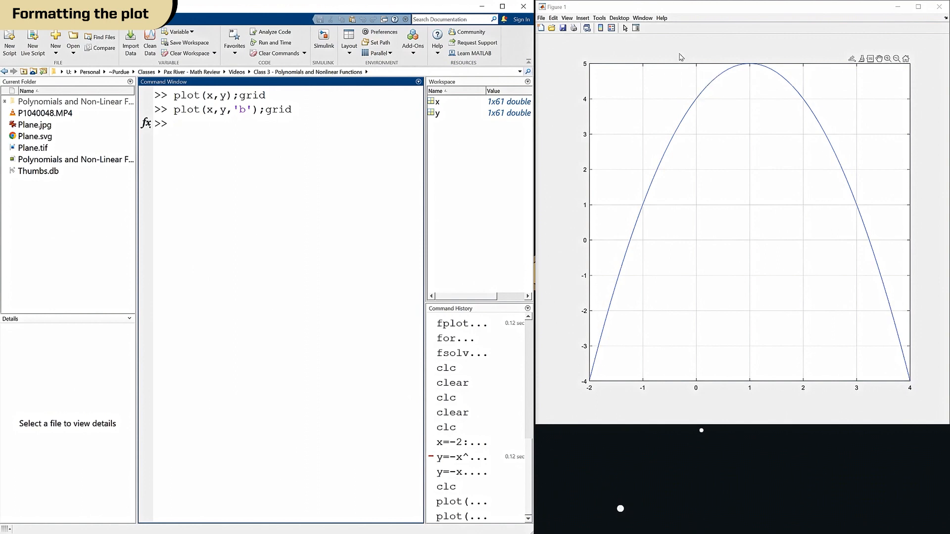
mouse_move(344, 94)
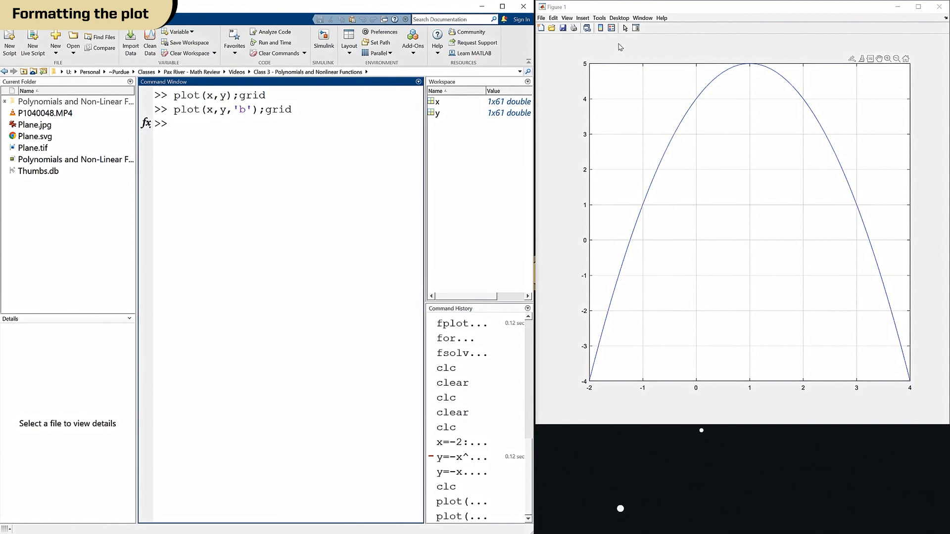
mouse_move(624, 28)
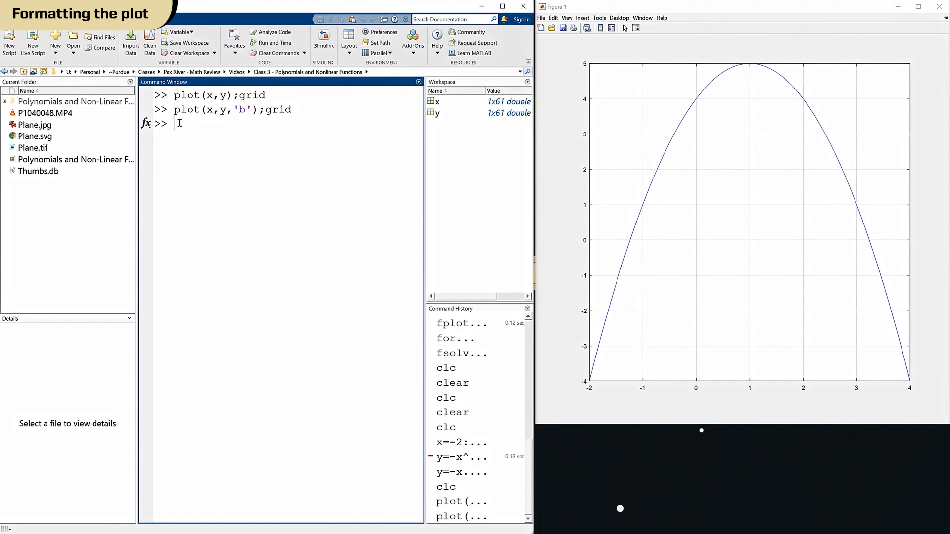
Step: Set the plot limits with axis([-3 5 -5 6])
text(axis)
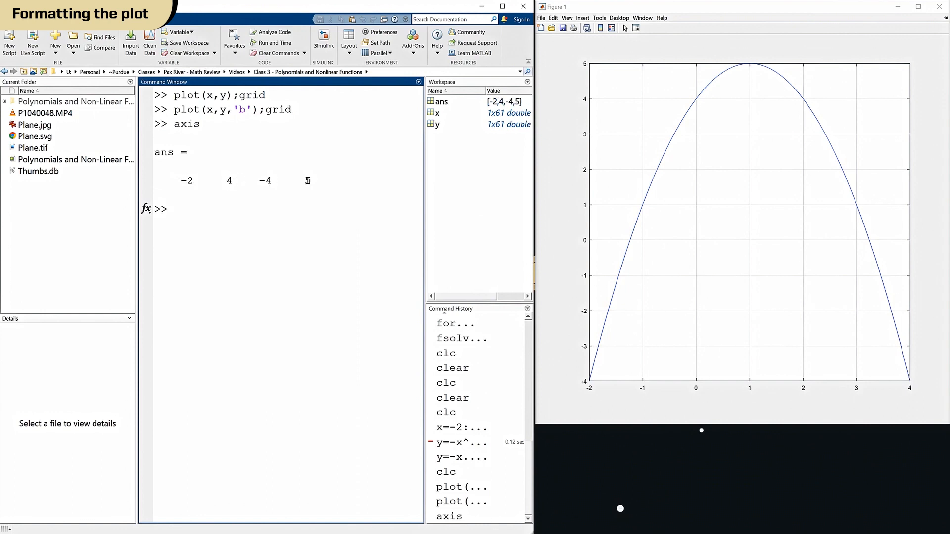
text(axis)
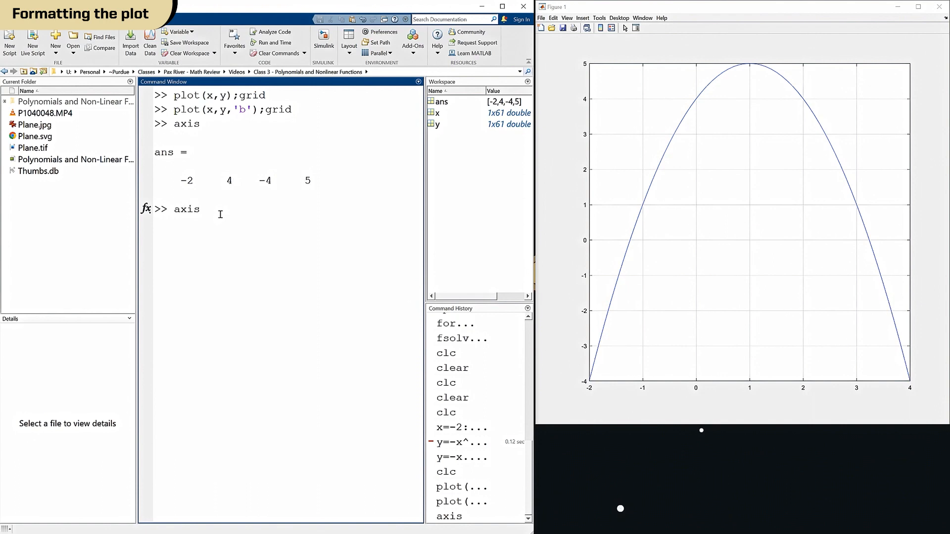
text(([)
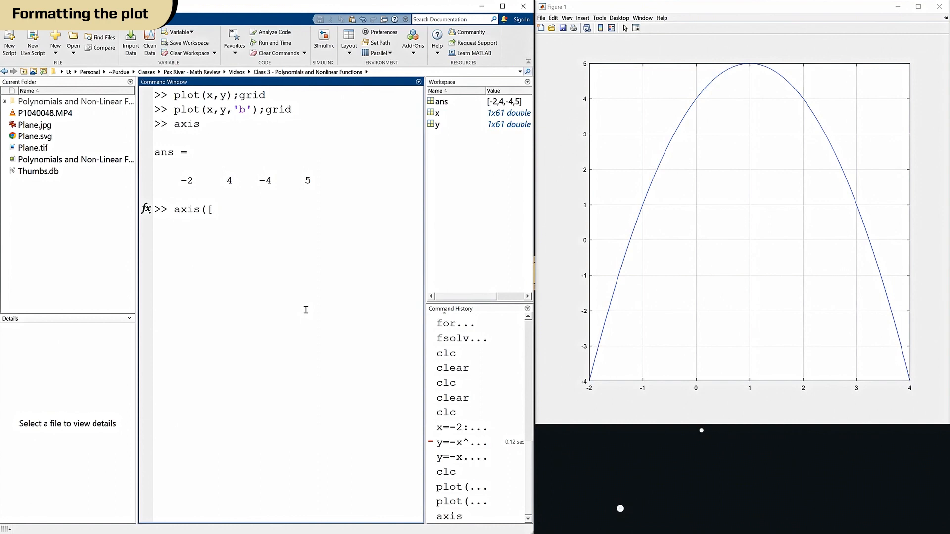
text(-3)
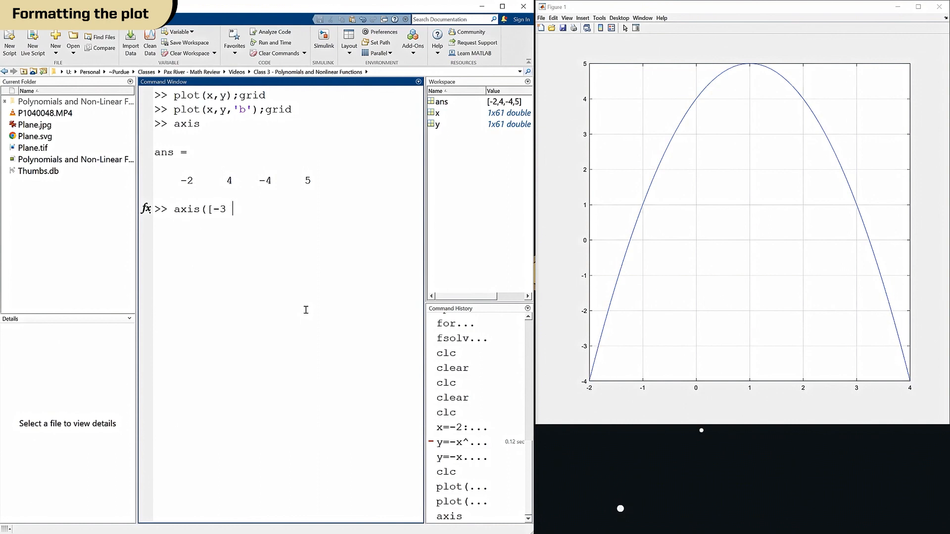
text(5)
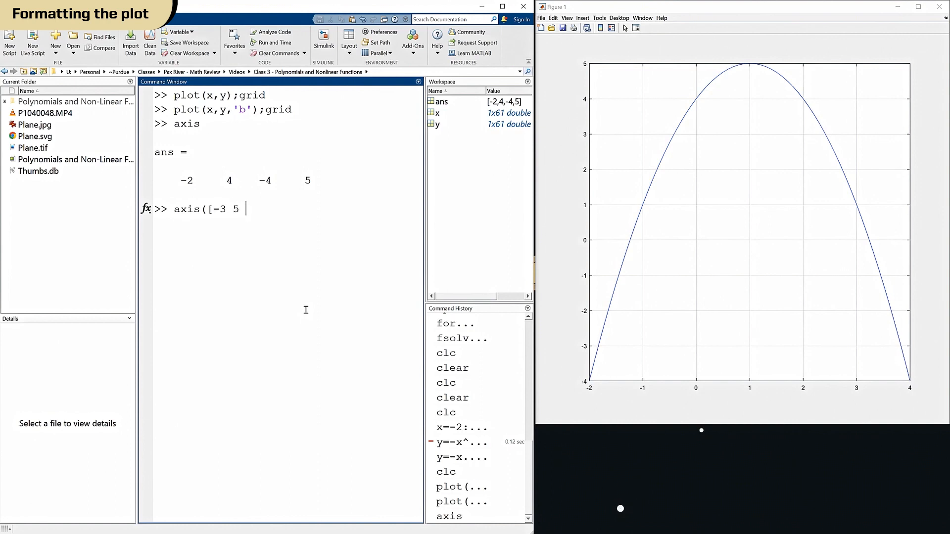
text(-5 6)
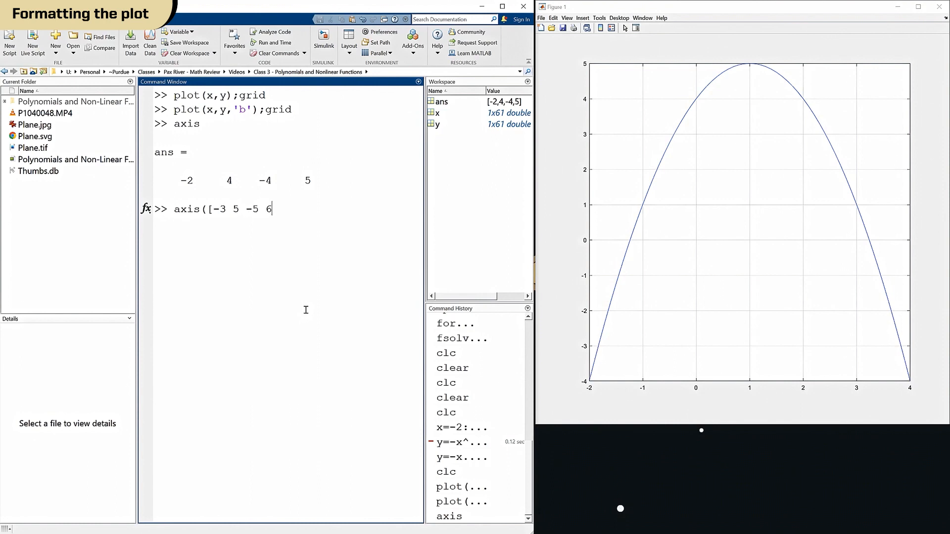
text(])
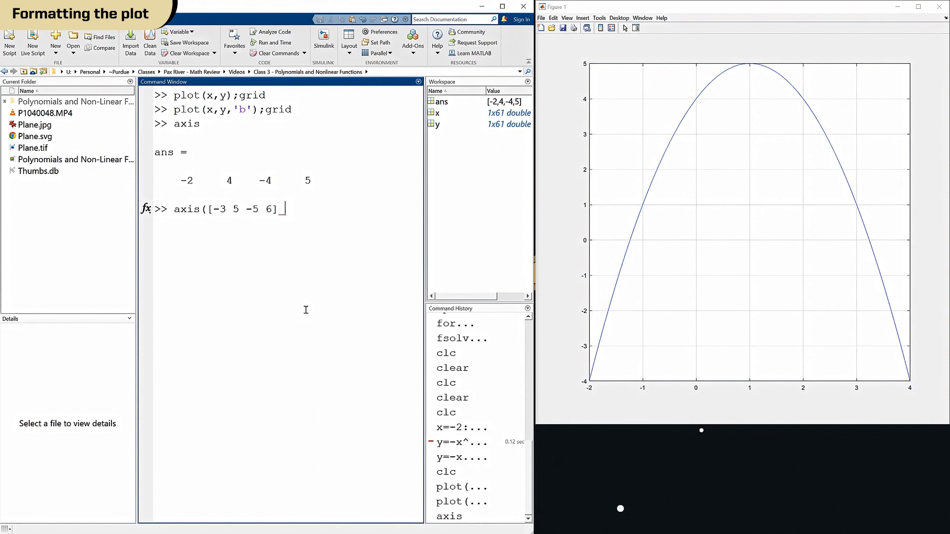
text())
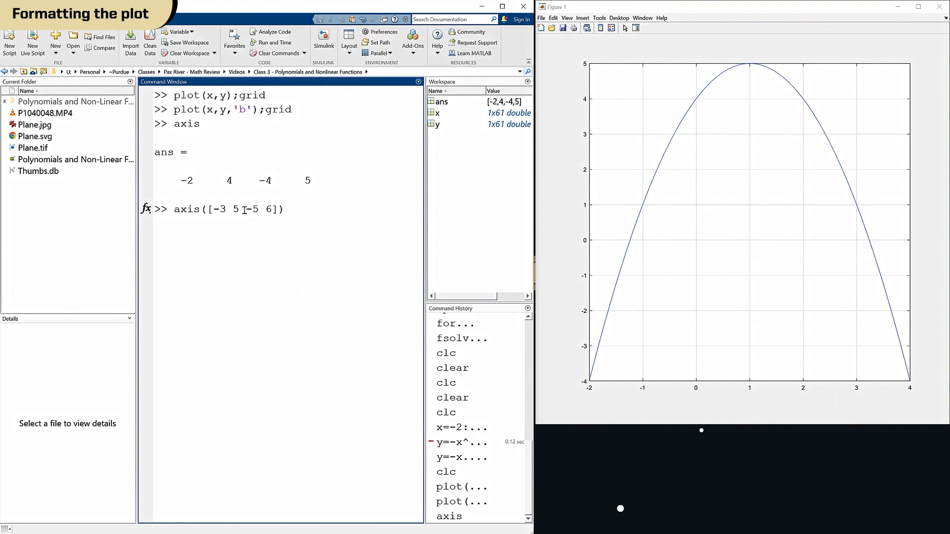
key(enter)
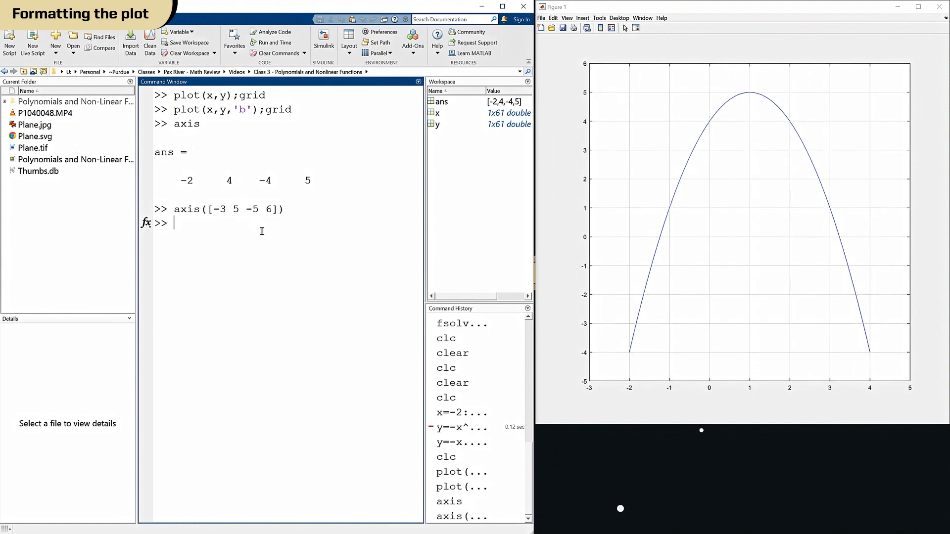
mouse_move(625, 361)
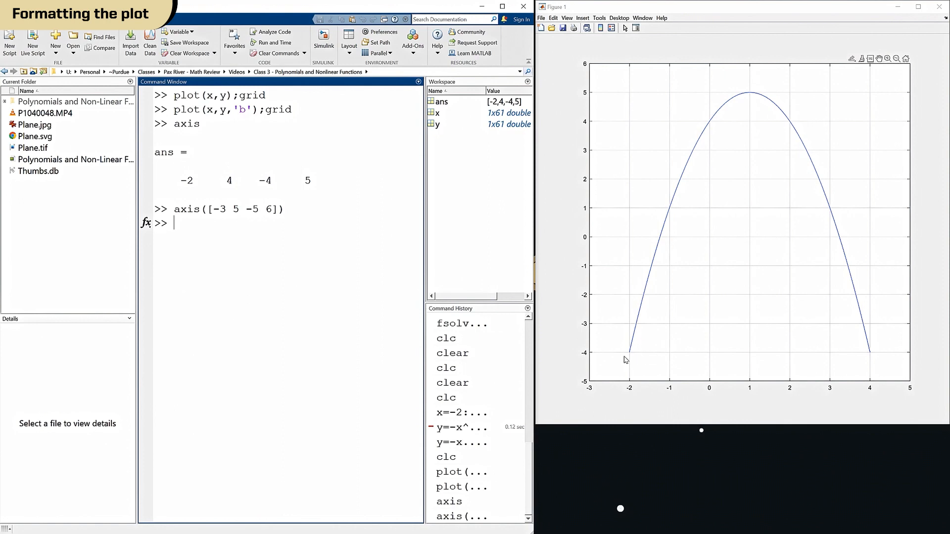
mouse_move(871, 356)
text(axis([-3 5 -4 6]))
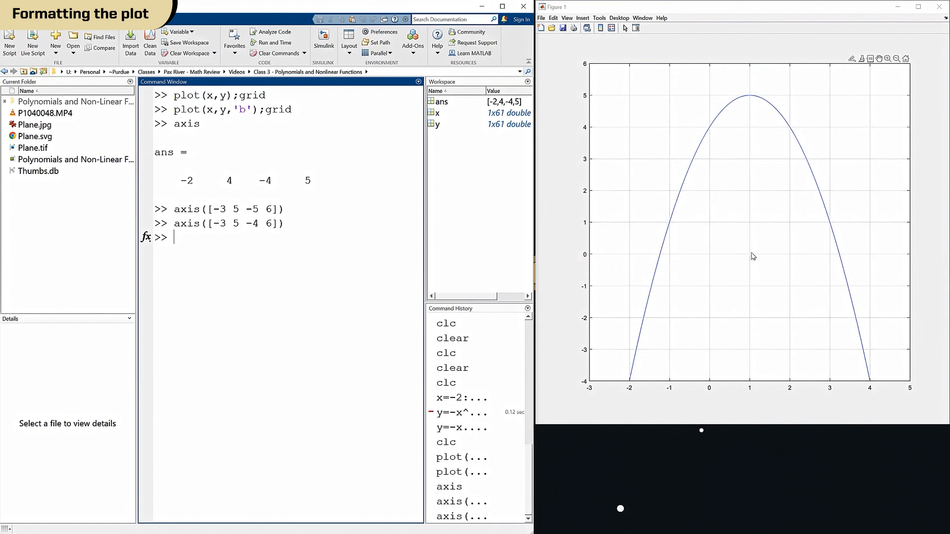
mouse_move(740, 259)
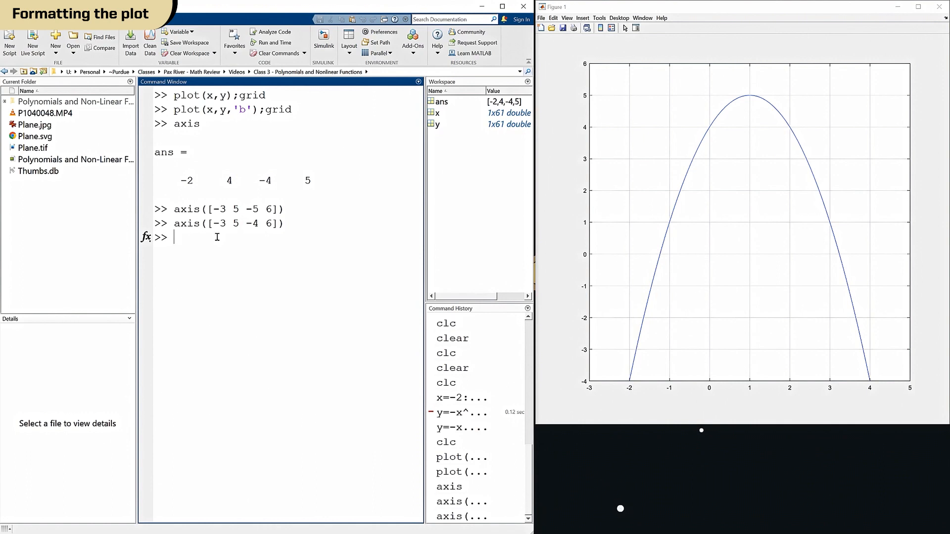
Step: Draw a horizontal zero line with line([-3 5],[0 0])
text(line)
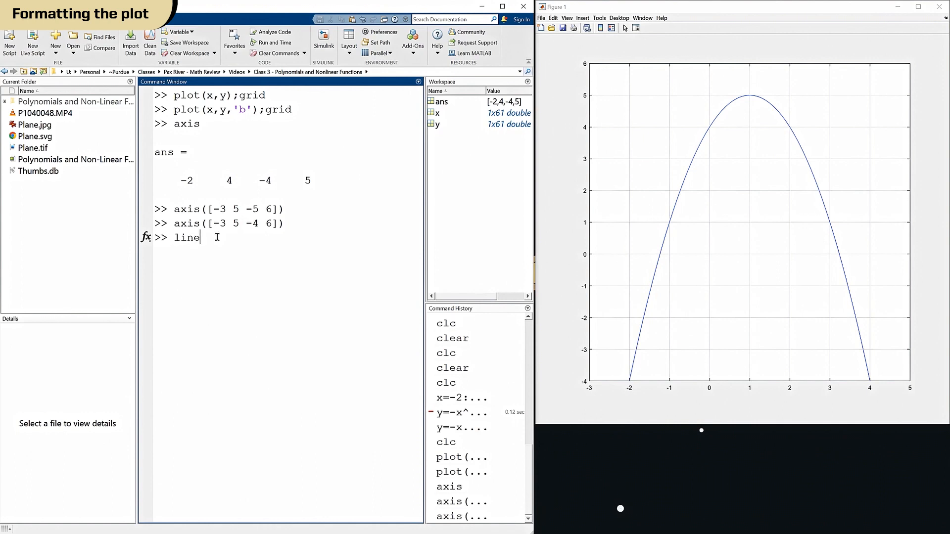
text(()
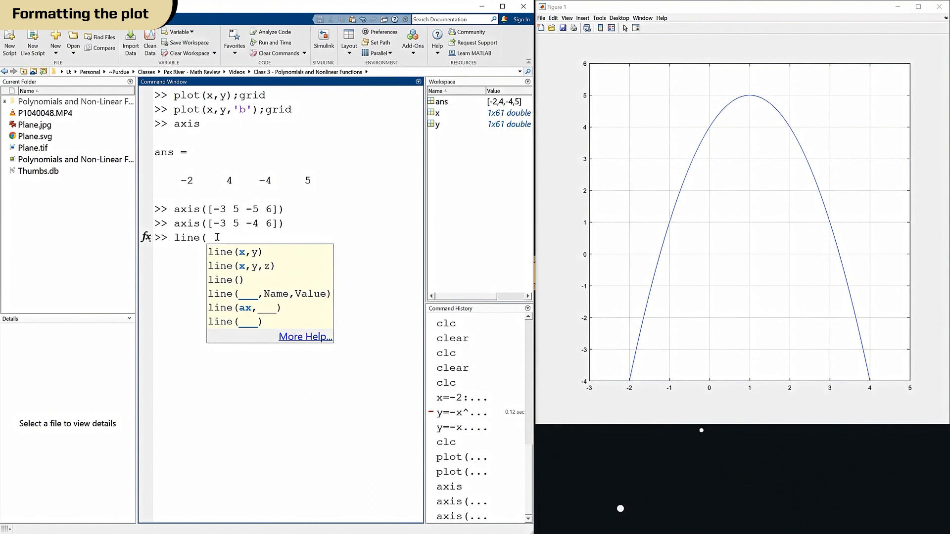
text([-3)
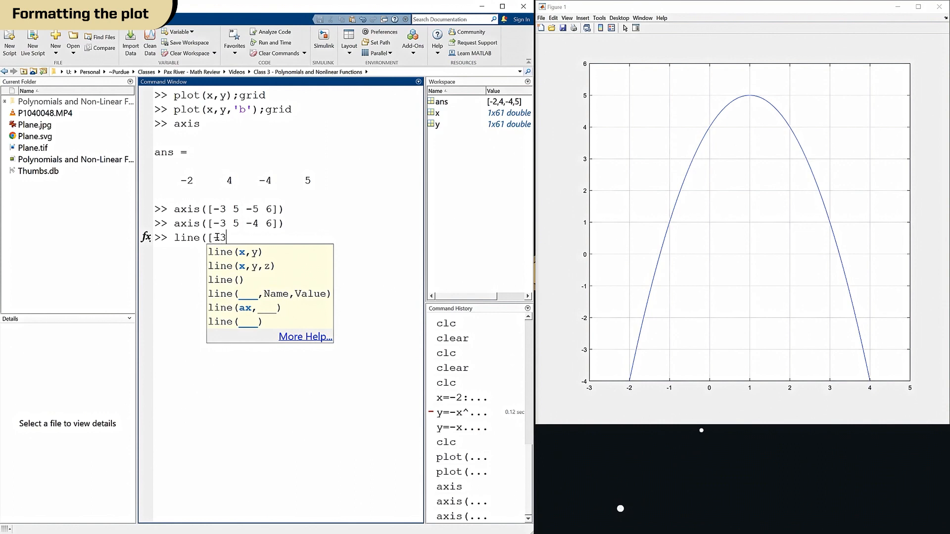
text(5)
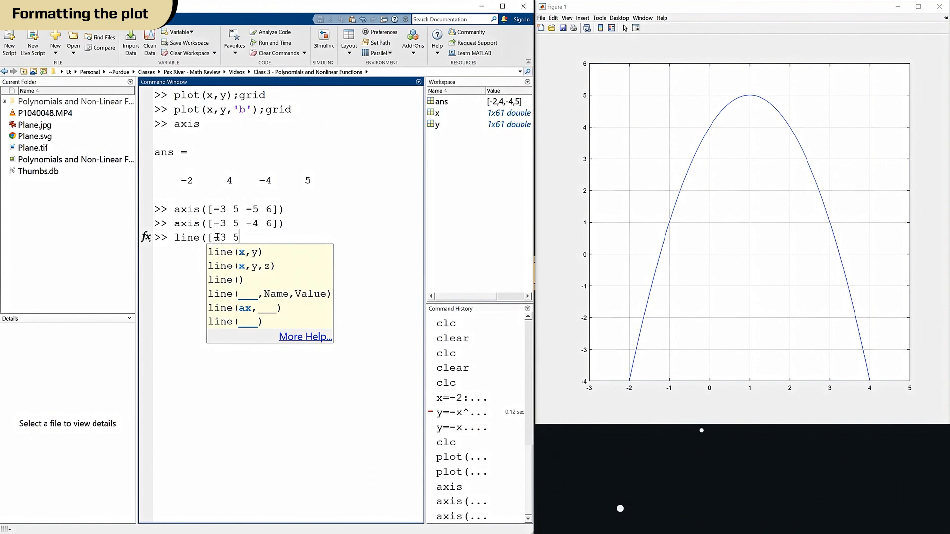
text(],)
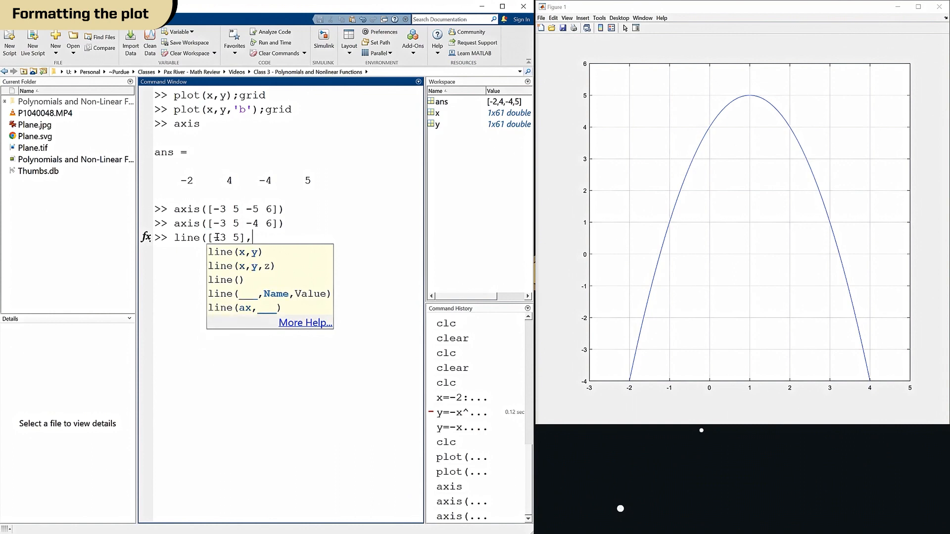
text([0 0)
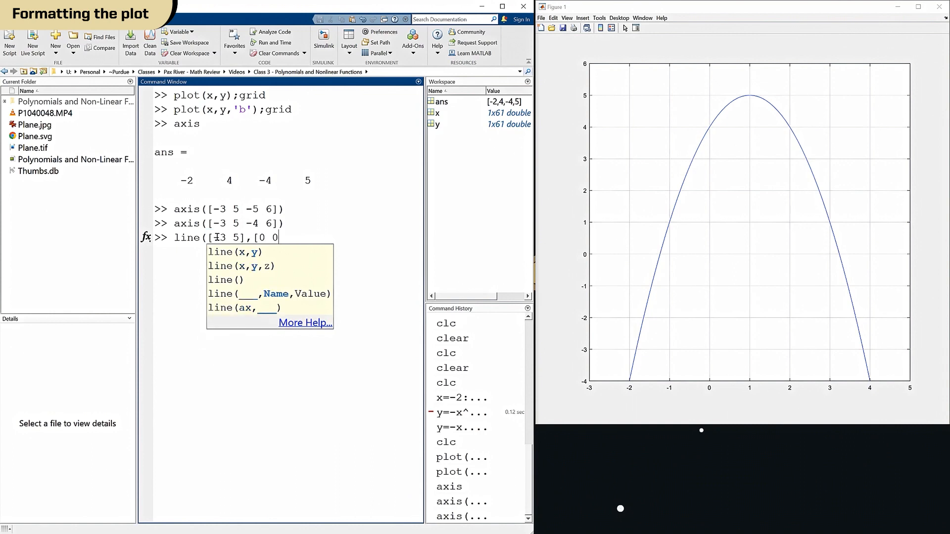
text(0]))
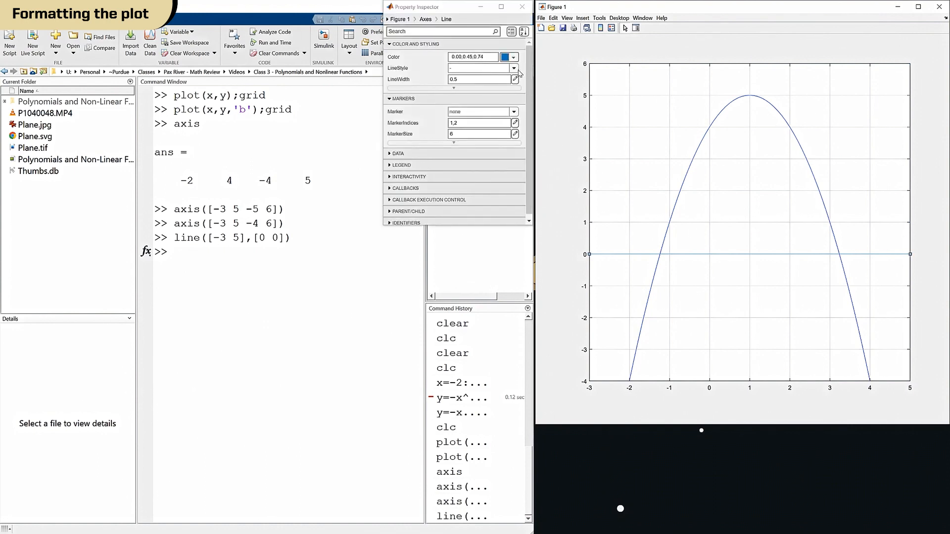
Step: Make the zero line black with LineWidth 2 and the parabola LineWidth 2
click(513, 56)
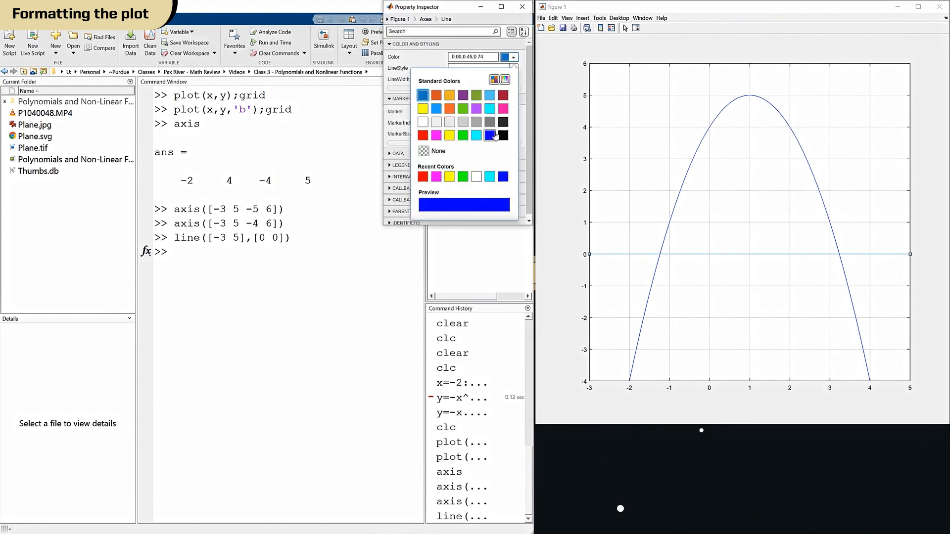
click(502, 135)
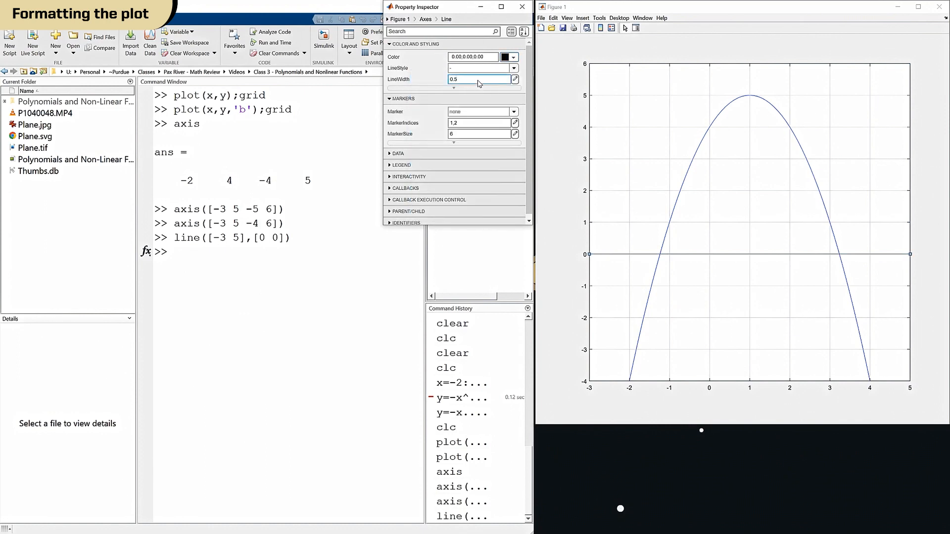
text(2)
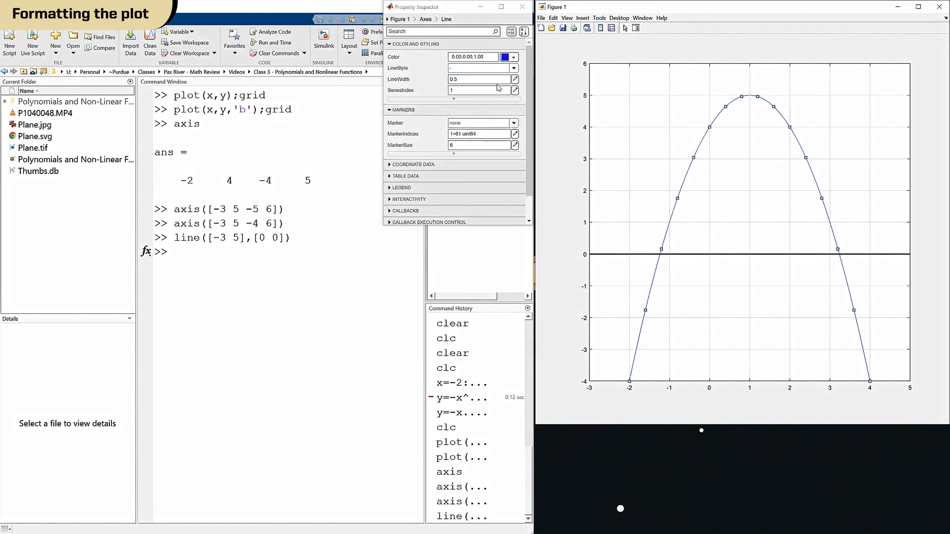
click(479, 79)
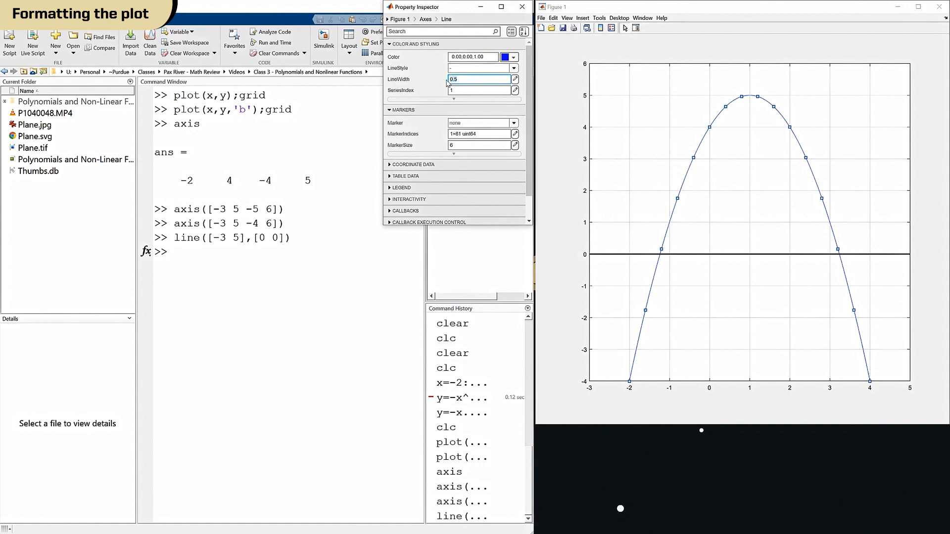
text(2)
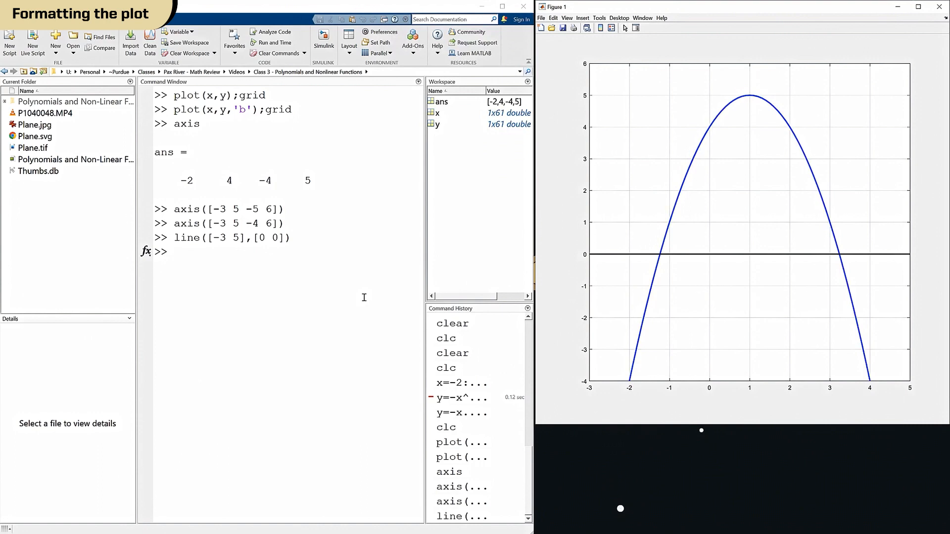
mouse_move(665, 259)
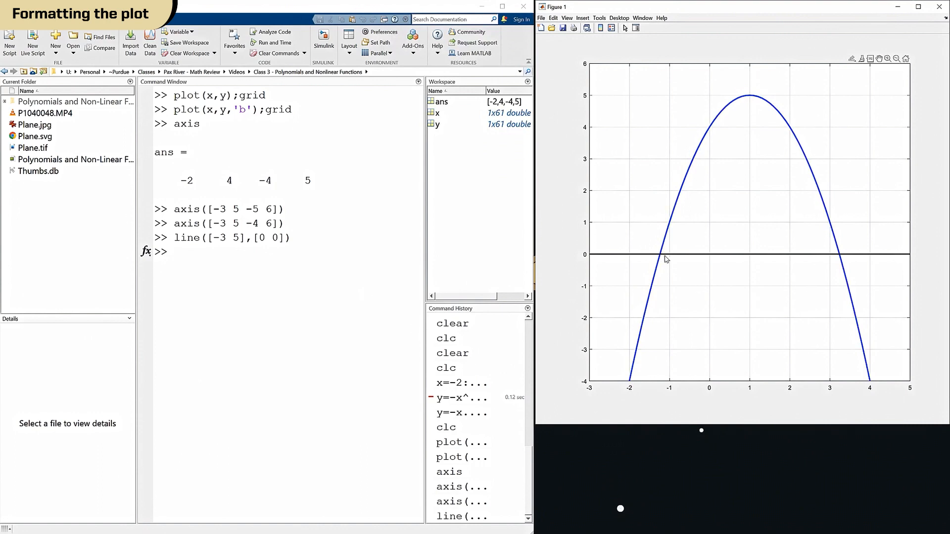
mouse_move(664, 263)
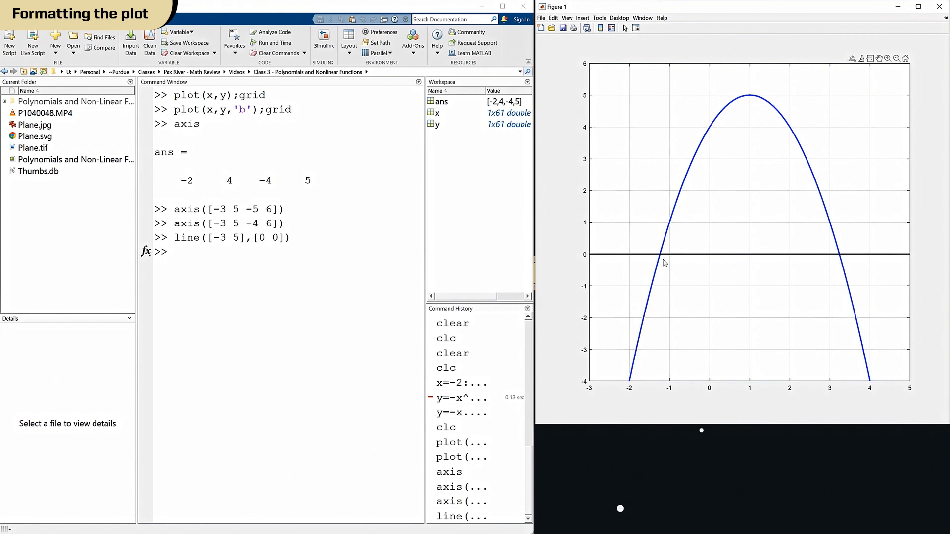
mouse_move(816, 269)
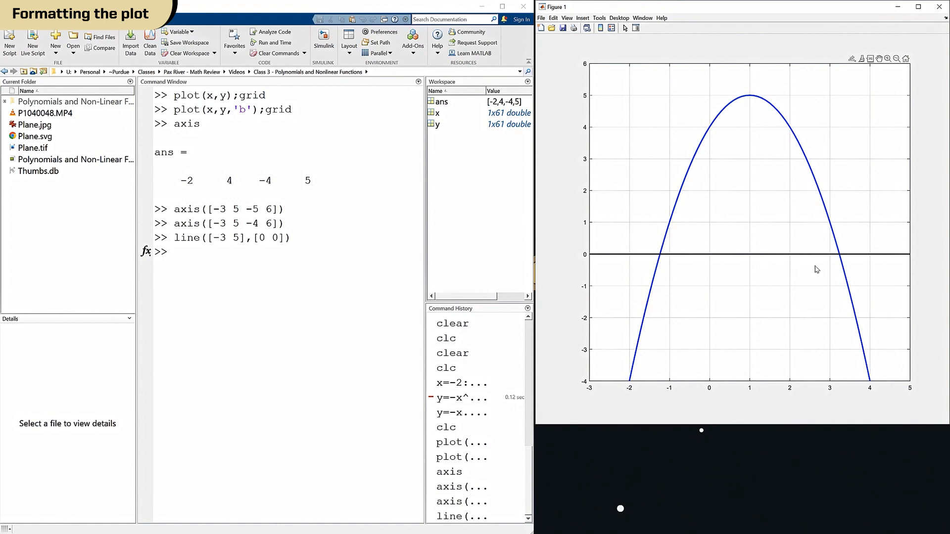
mouse_move(685, 273)
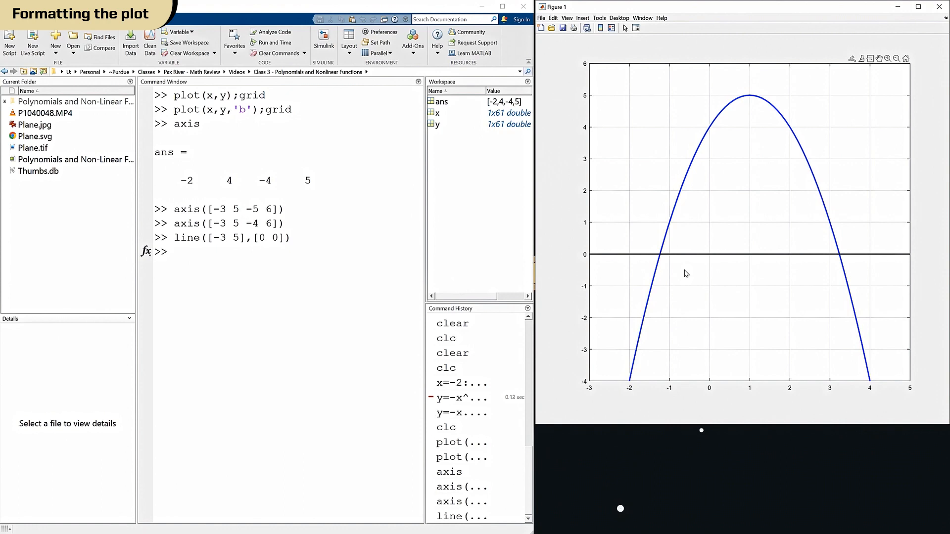
mouse_move(662, 271)
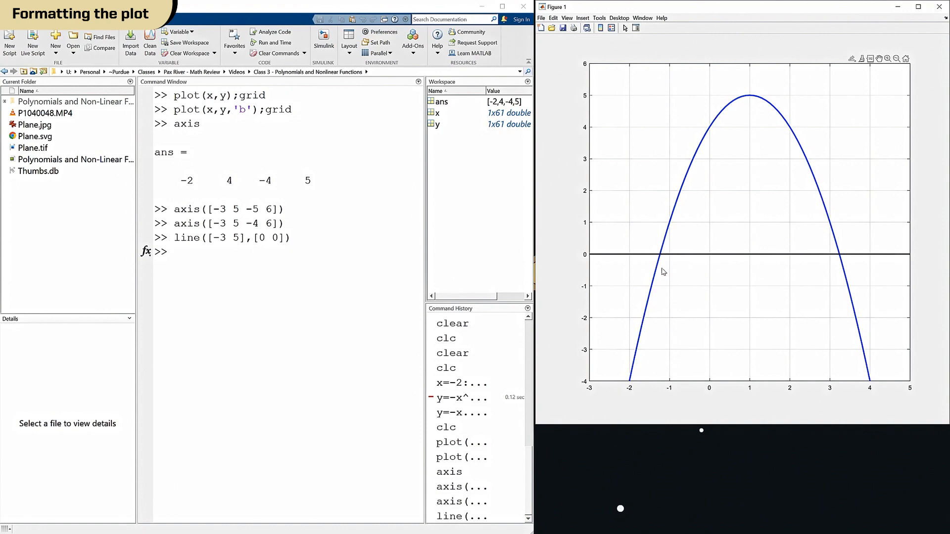
mouse_move(665, 262)
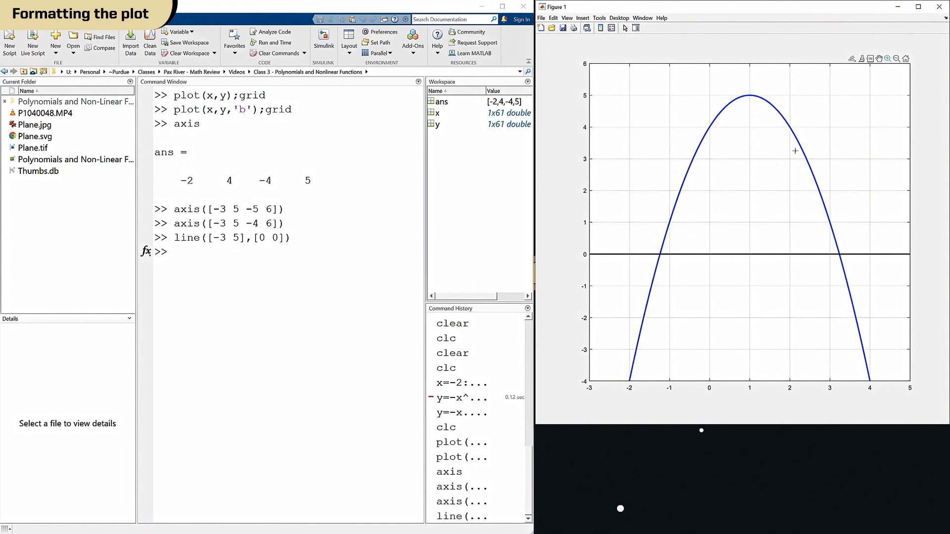
mouse_move(647, 244)
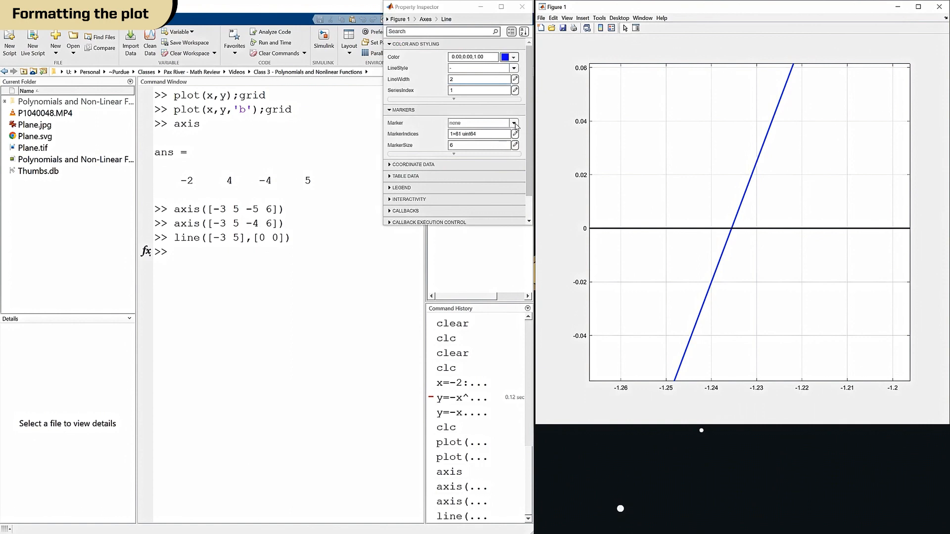
Step: Set the parabola's Marker to circles 'o' and dismiss the Property Inspector
click(514, 122)
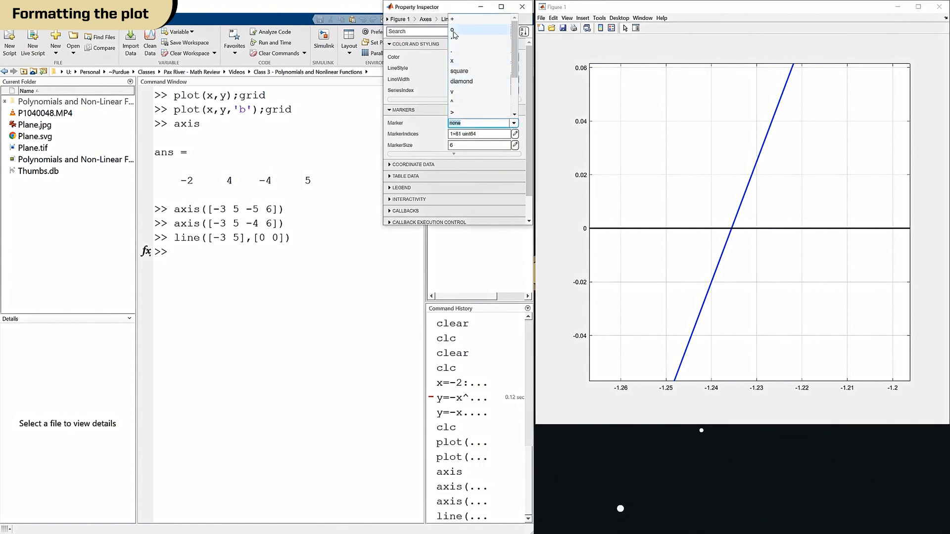
click(452, 30)
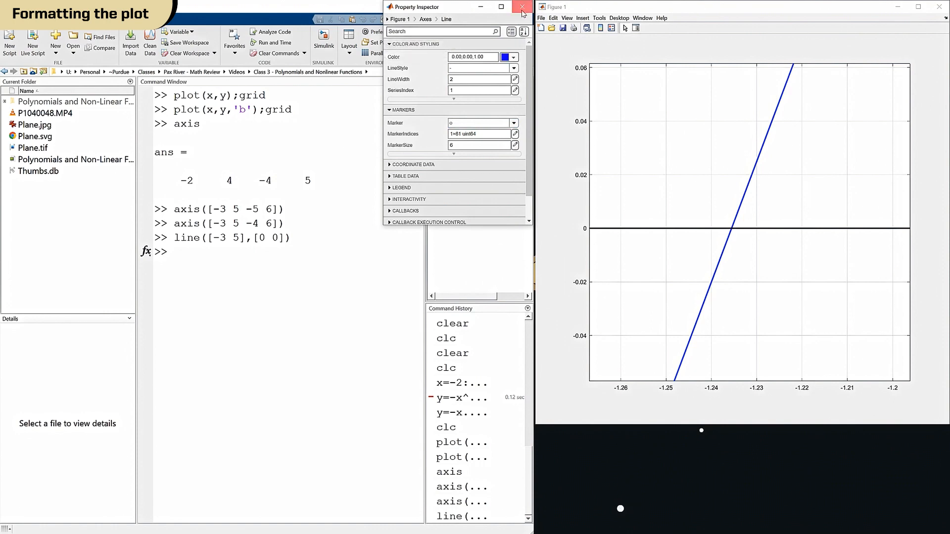
click(520, 7)
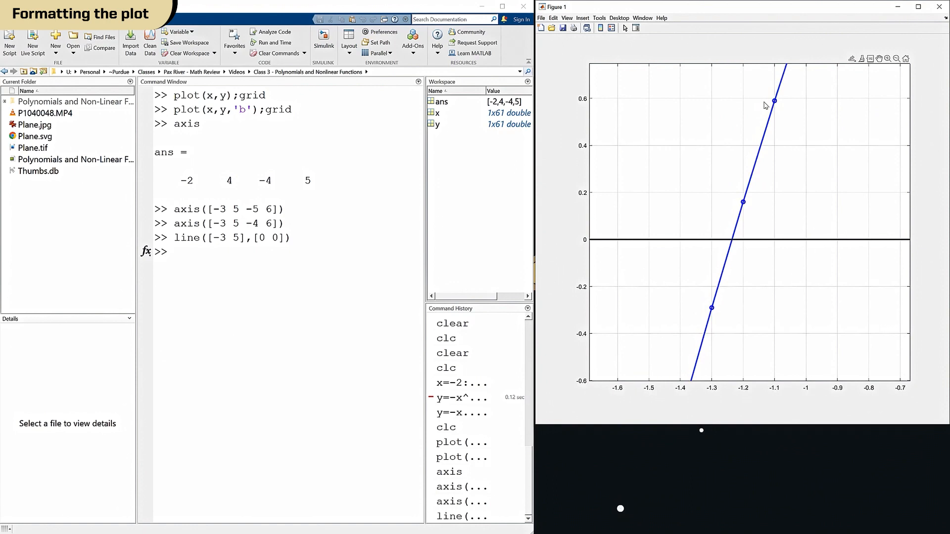
mouse_move(742, 211)
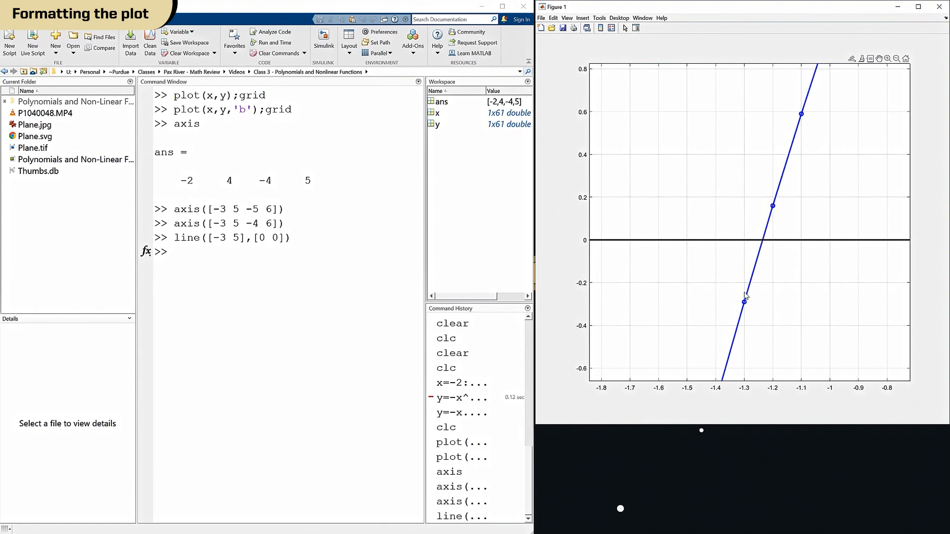
mouse_move(774, 204)
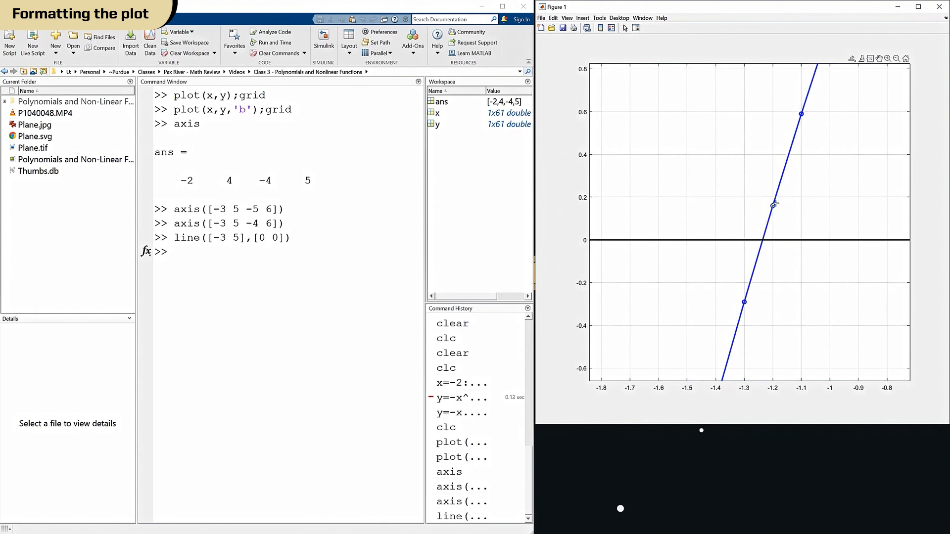
mouse_move(762, 247)
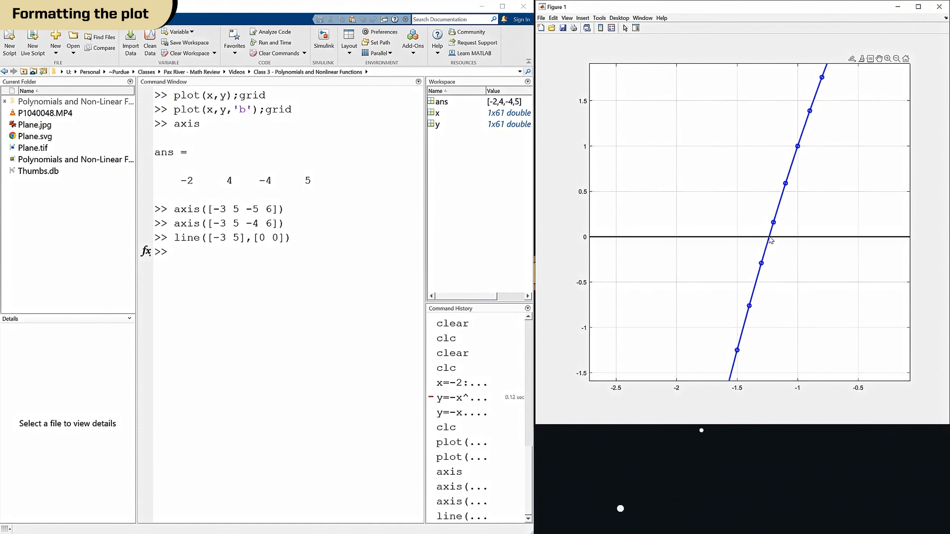
mouse_move(775, 254)
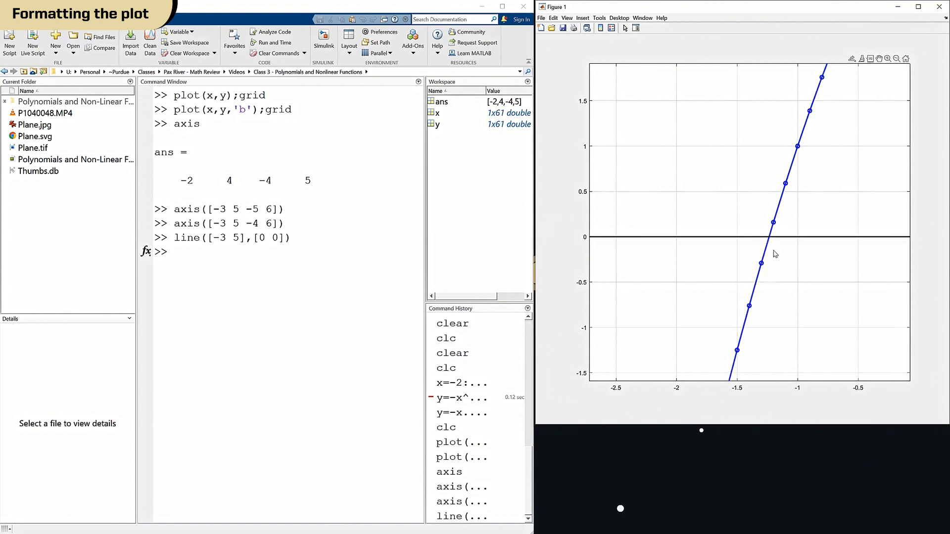
mouse_move(746, 128)
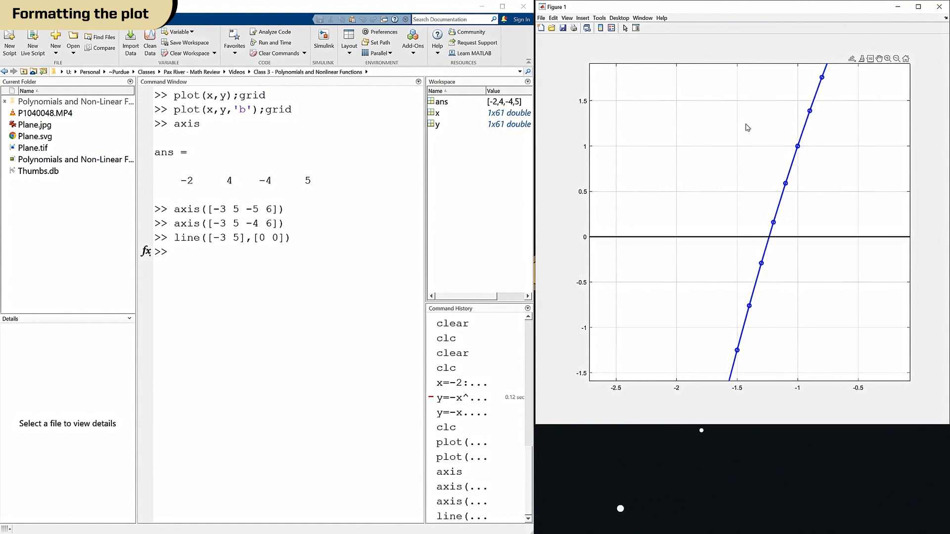
mouse_move(877, 71)
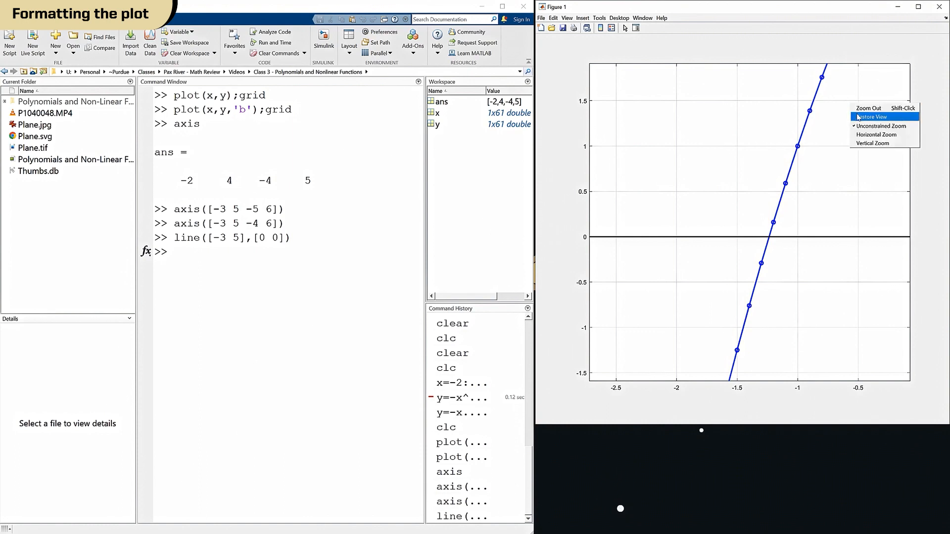
click(871, 116)
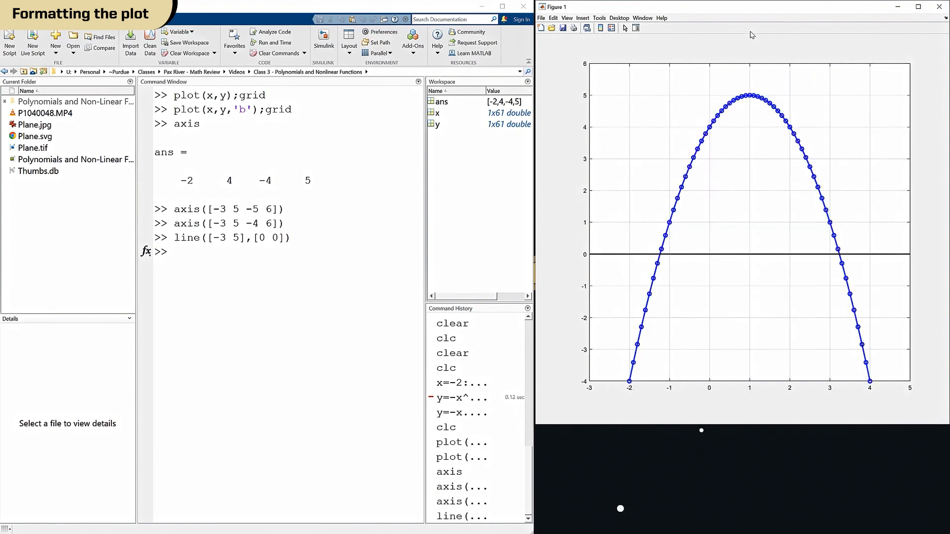
mouse_move(790, 37)
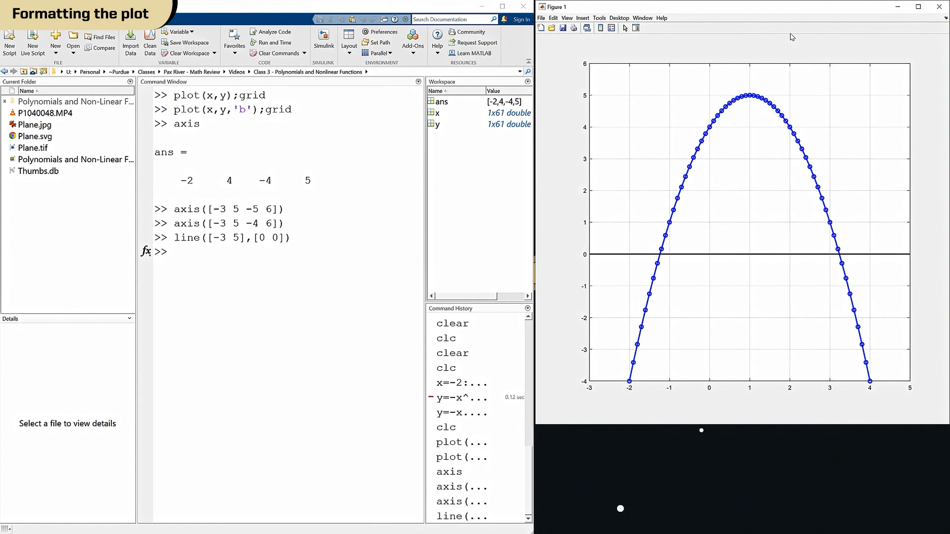
mouse_move(712, 61)
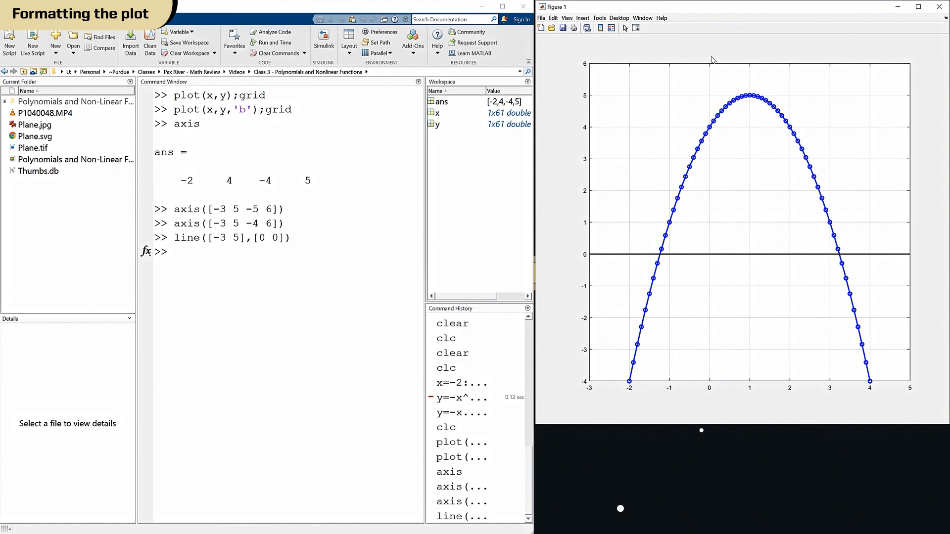
mouse_move(352, 198)
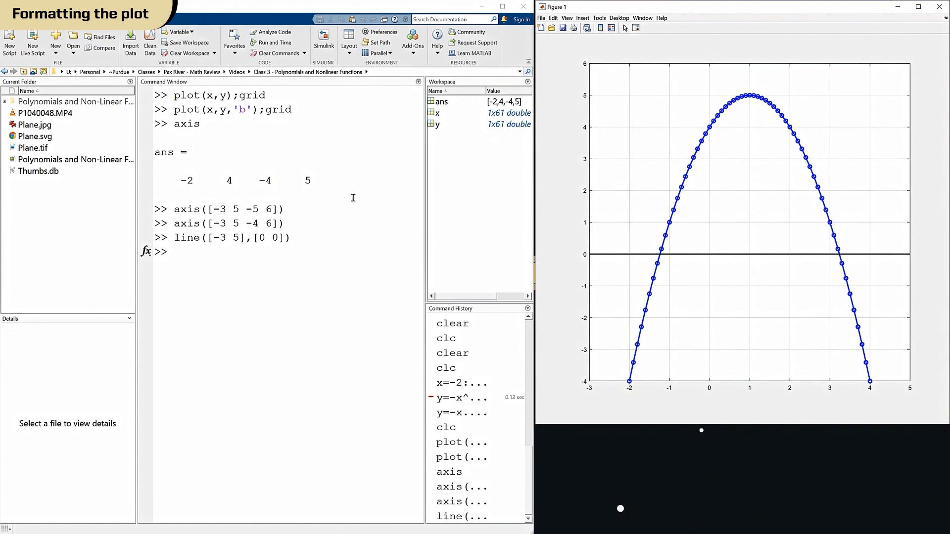
mouse_move(313, 224)
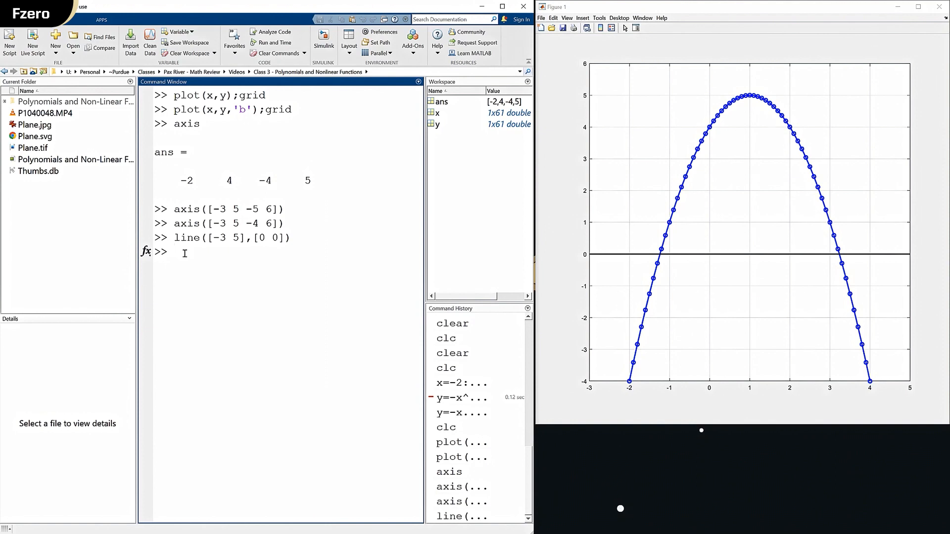
Step: Clear the Command Window with clc and the workspace with clear
text(clc)
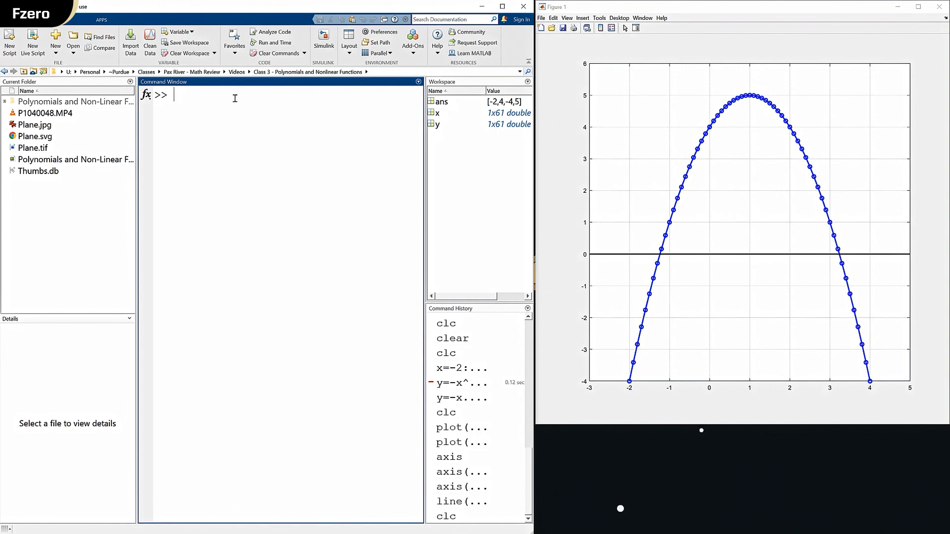
text(clear)
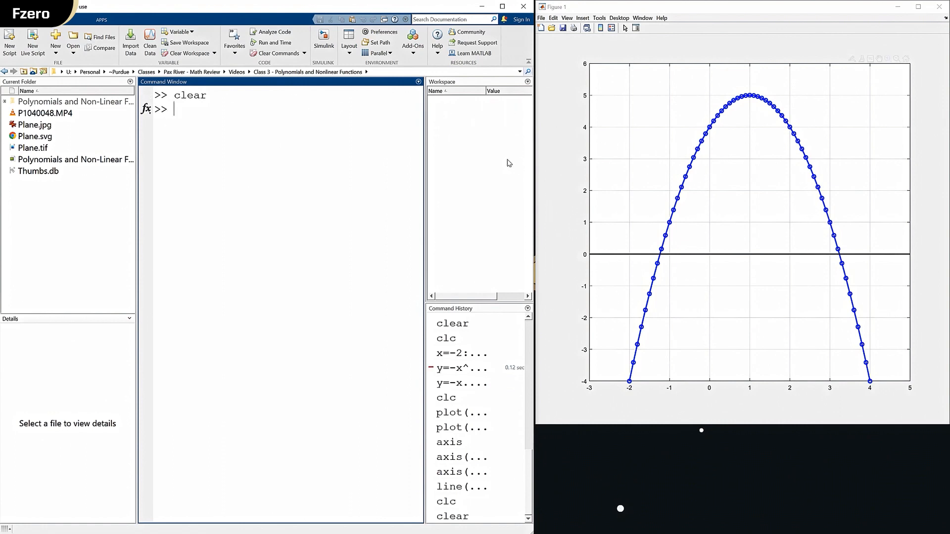
mouse_move(370, 157)
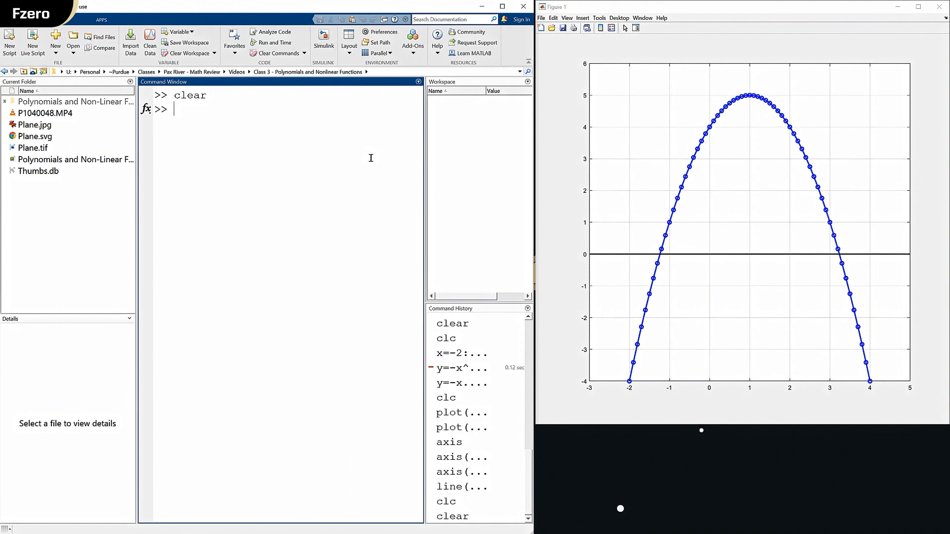
mouse_move(471, 115)
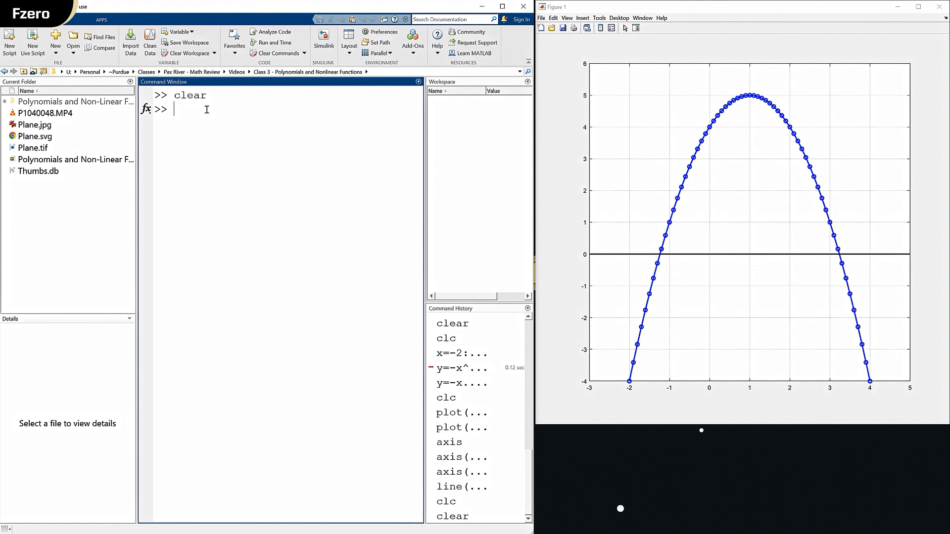
Step: Define the anonymous function f = @(x) -x^2+2*x+4
text(f=@(x)
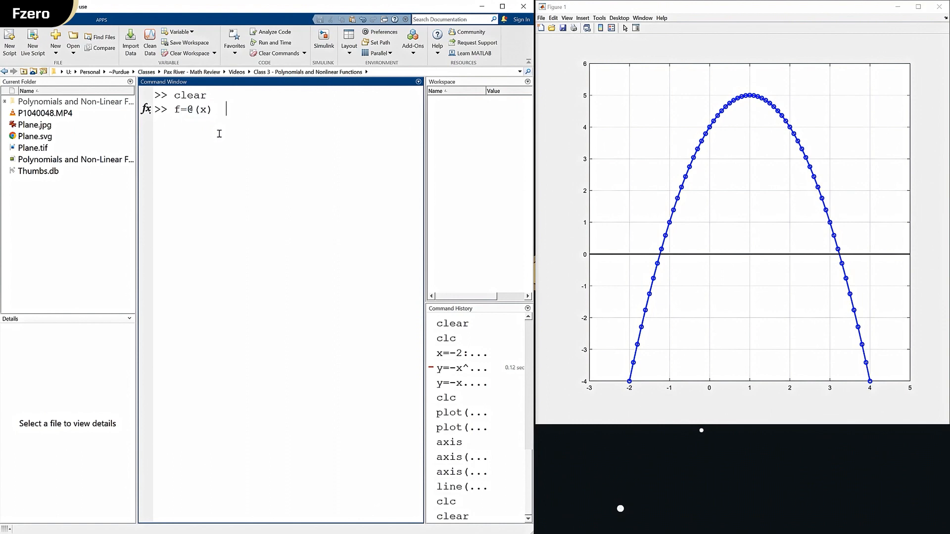
text(-x)
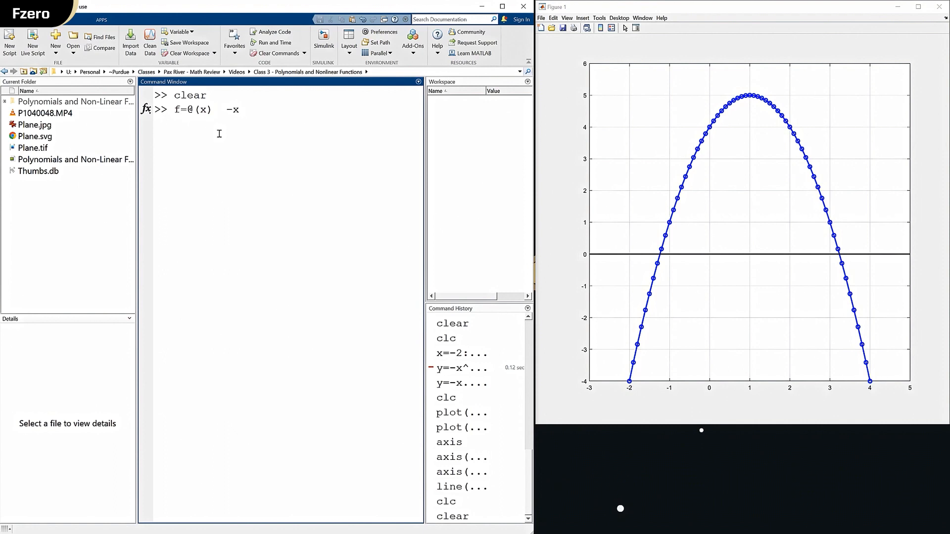
text(^2)
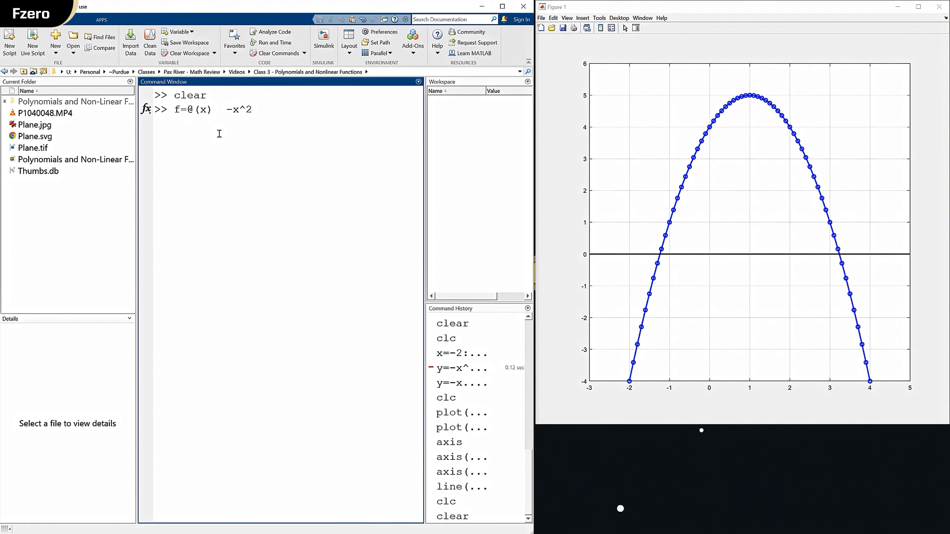
text(+2)
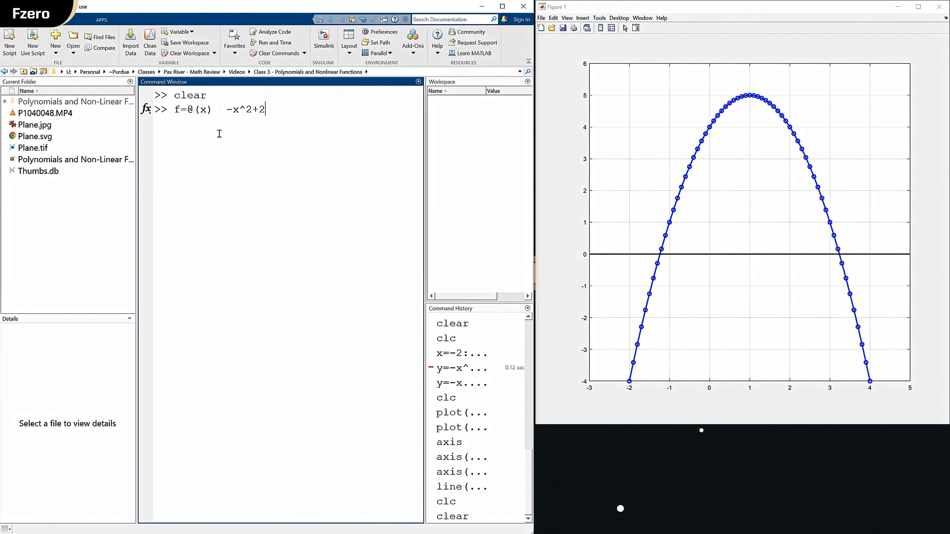
text(*x+4)
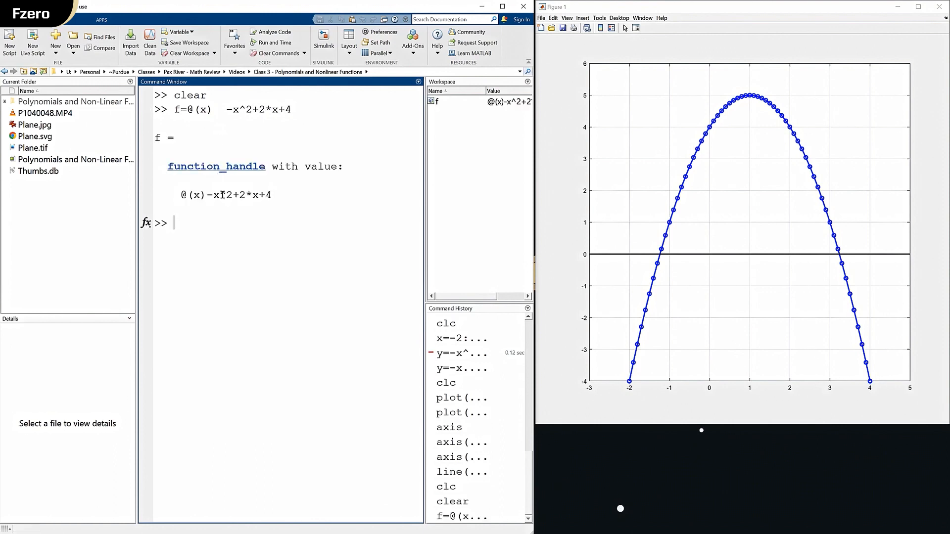
Step: Run fzero(f,0) to get the left root -1.236067977499790
text(fze)
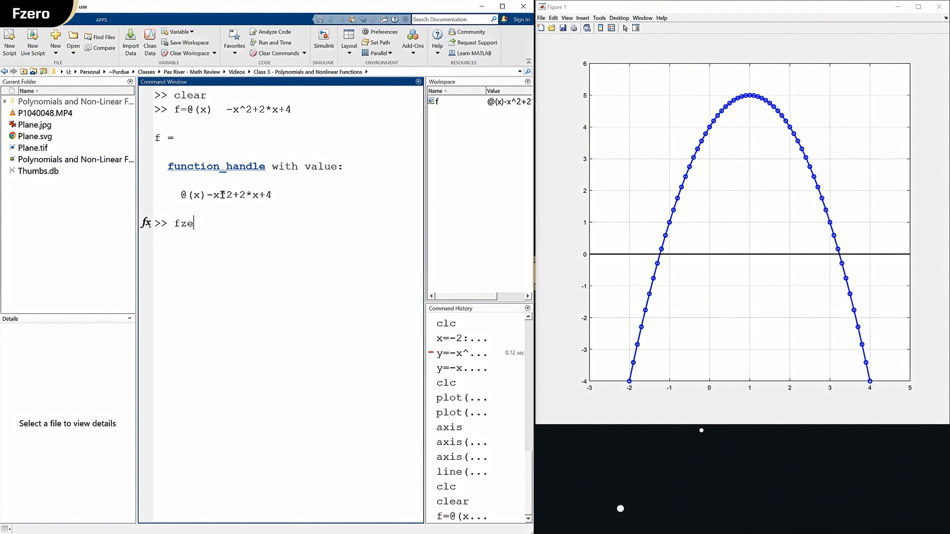
text(ro()
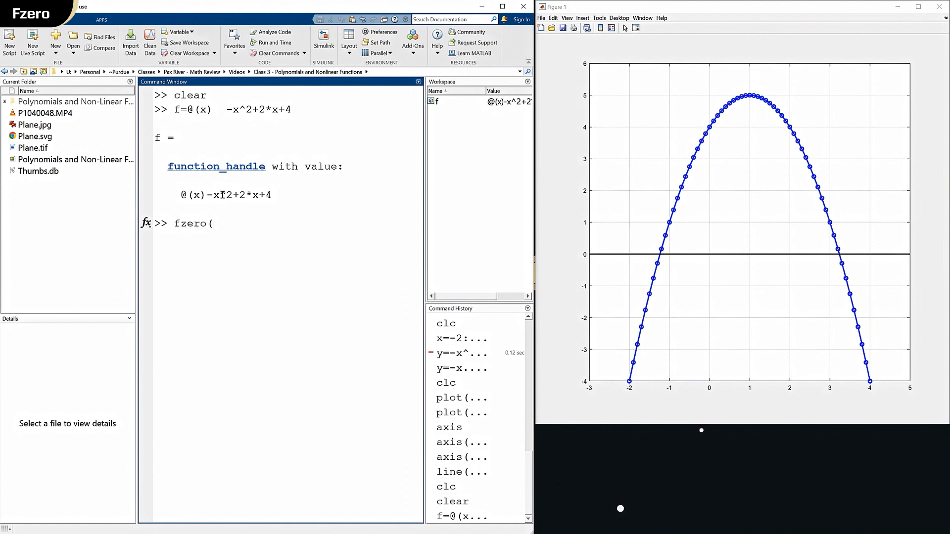
text(f)
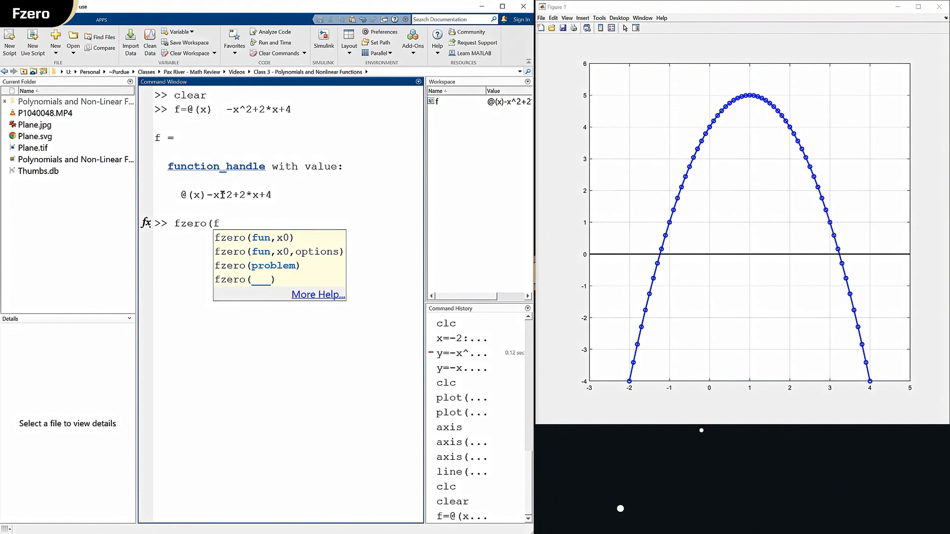
text(,)
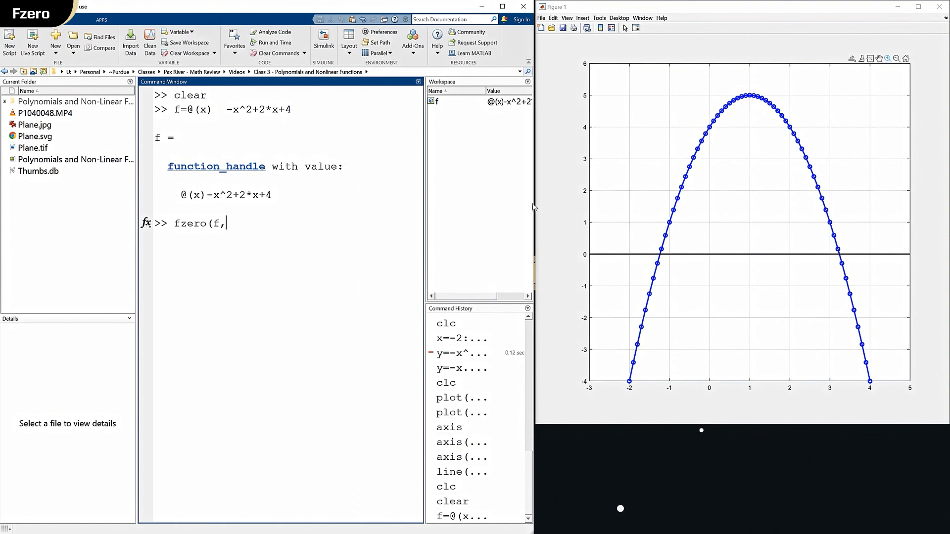
text(0)
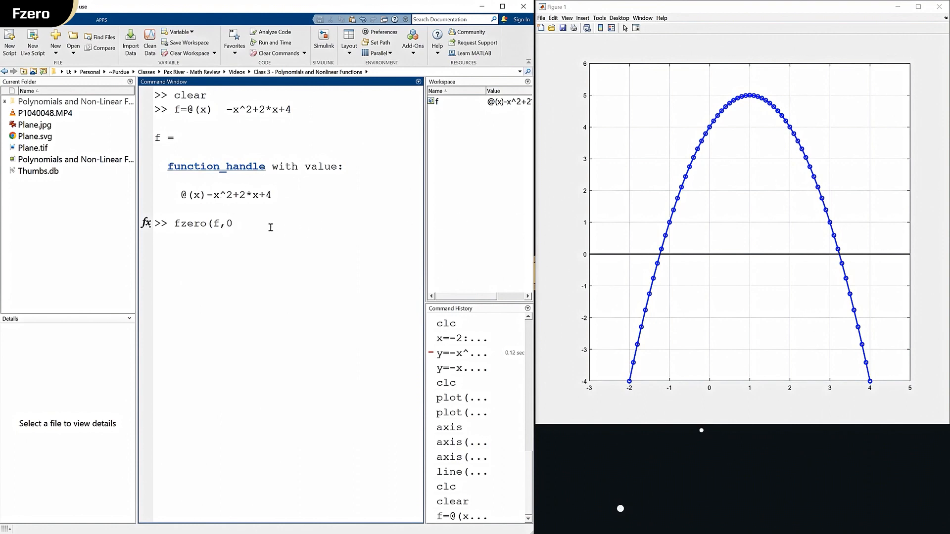
text())
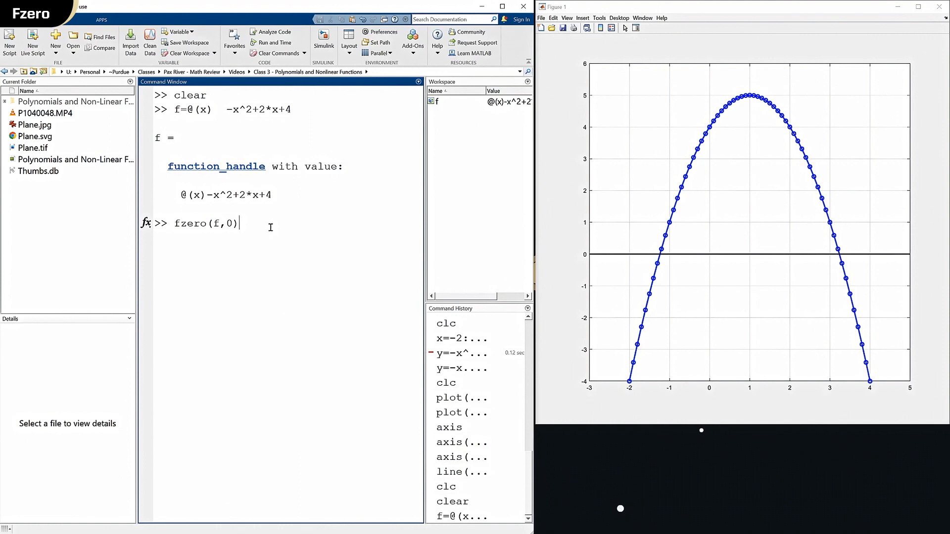
key(enter)
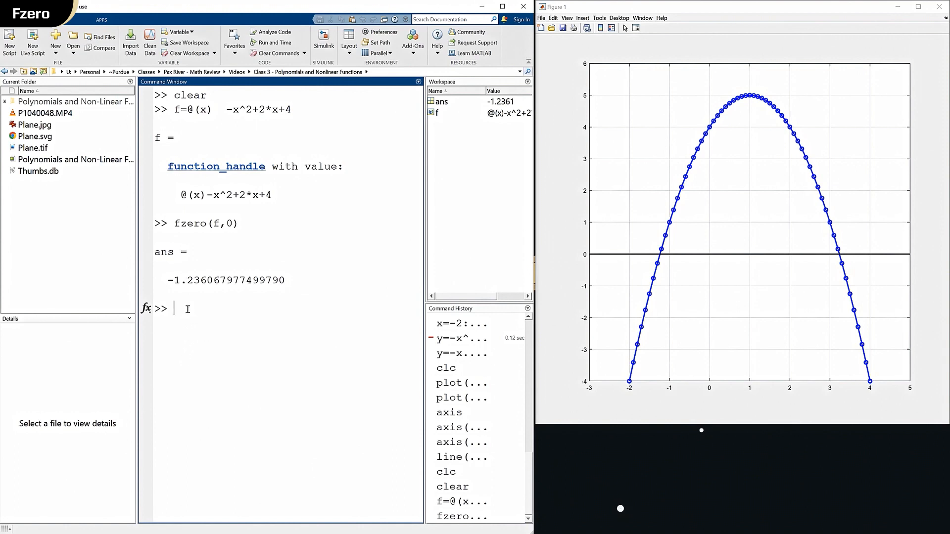
Step: Switch display back to default short format so fzero(f,0) shows -1.2361
text(format lo)
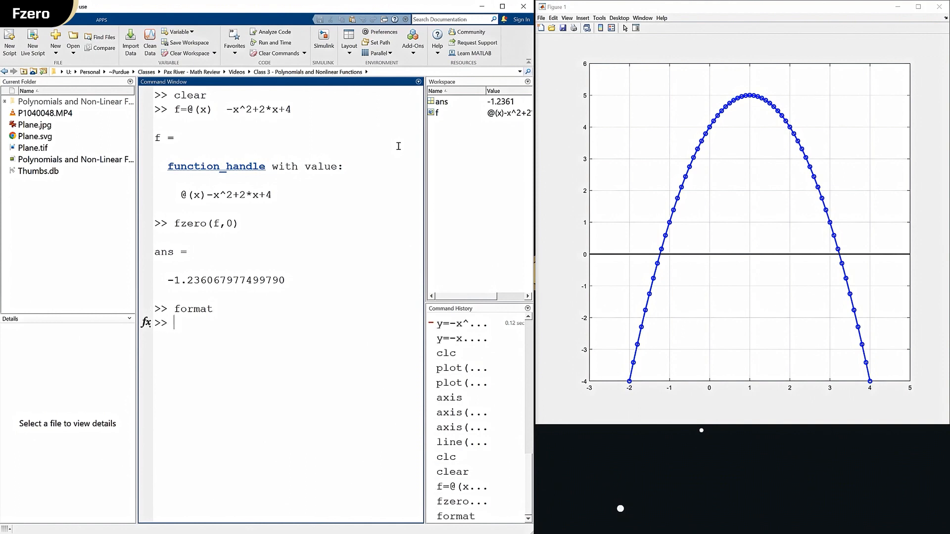
text(format)
text(fzero(f,0))
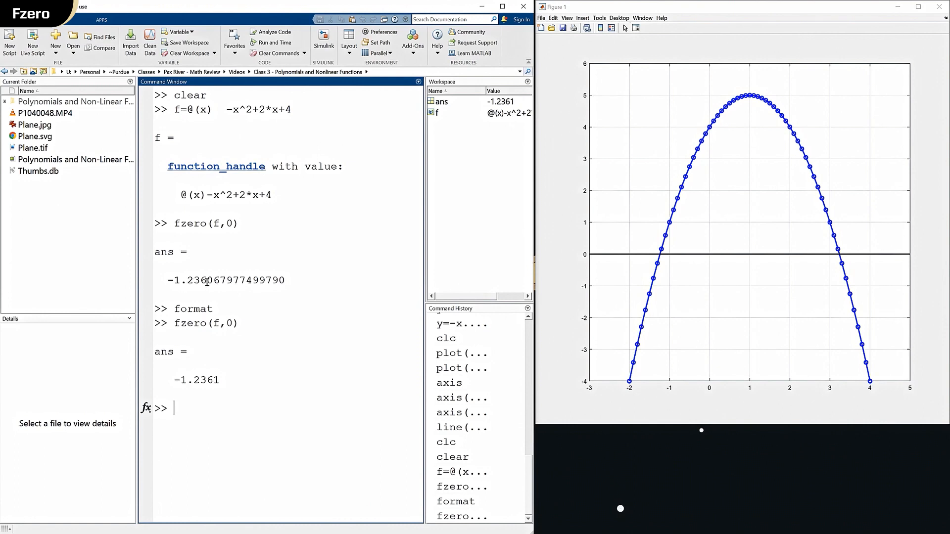
mouse_move(309, 260)
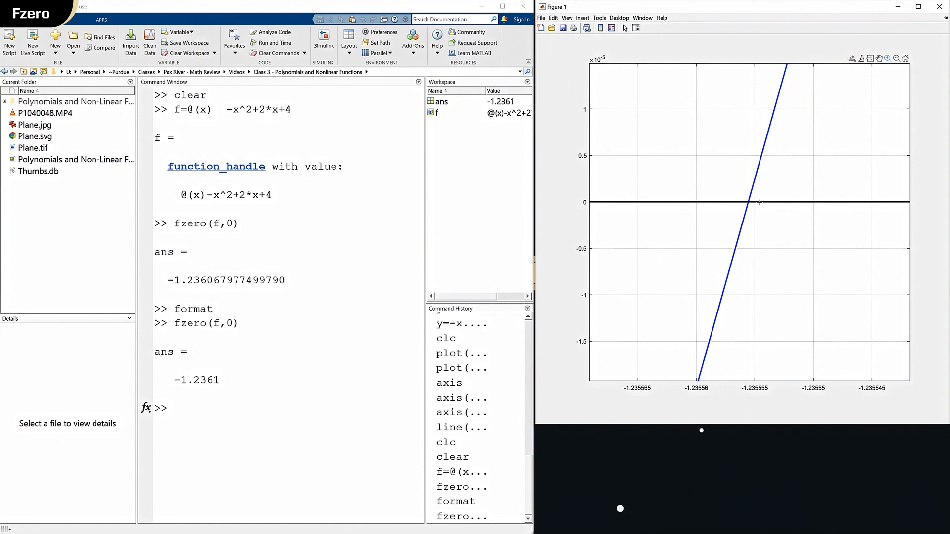
right_click(759, 203)
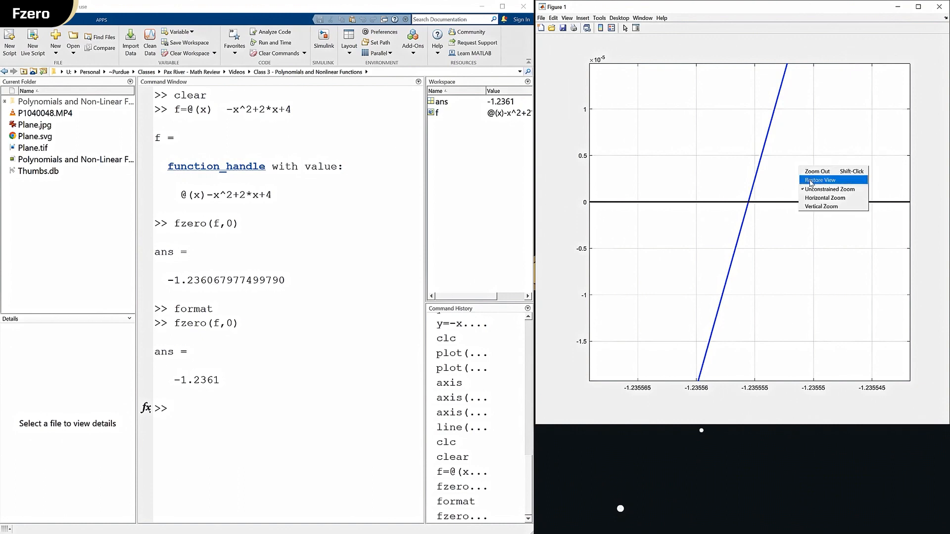
click(819, 180)
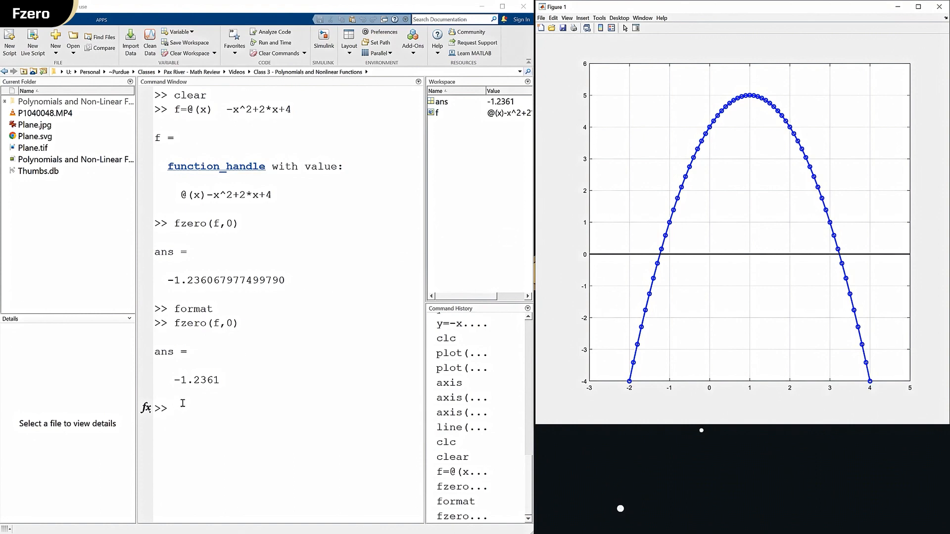
mouse_move(255, 378)
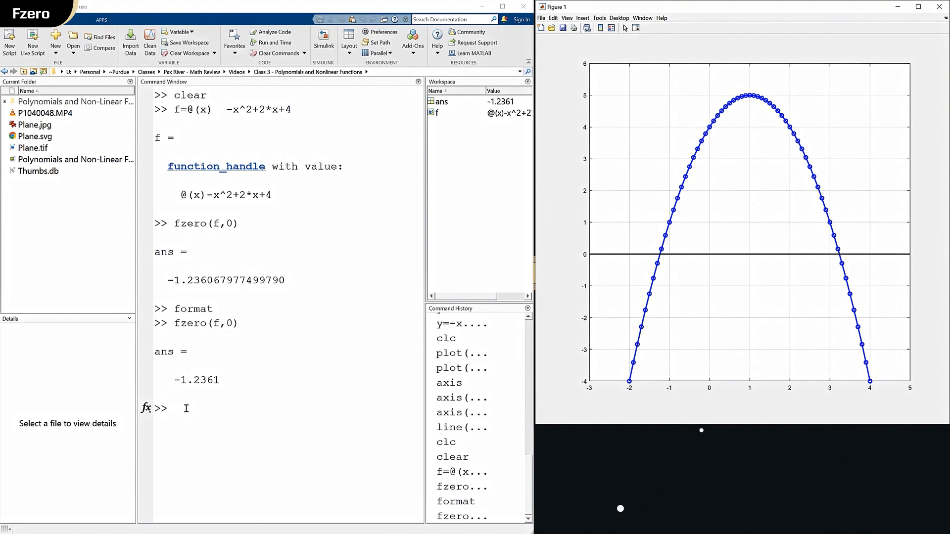
Step: Run fzero(f,3) to find the second root 3.2361
text(fzero(f,0))
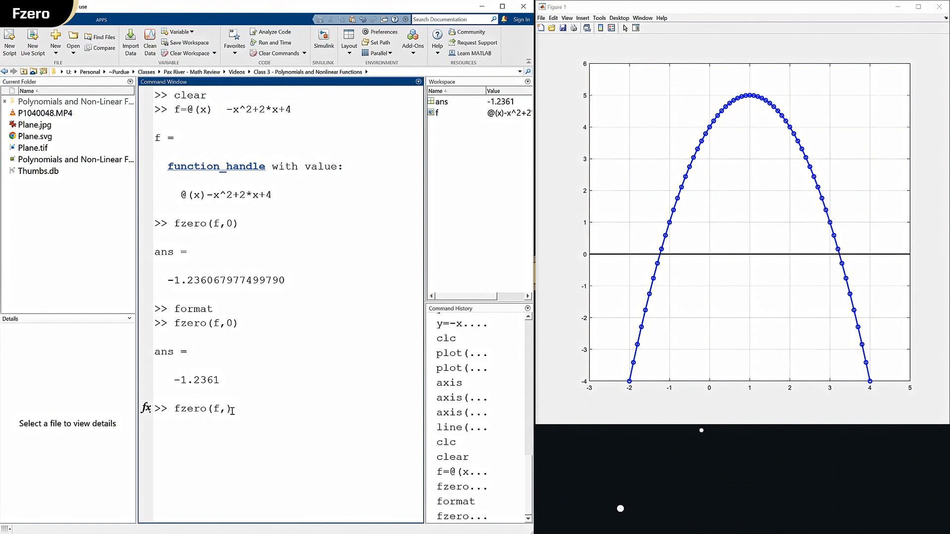
text(3)
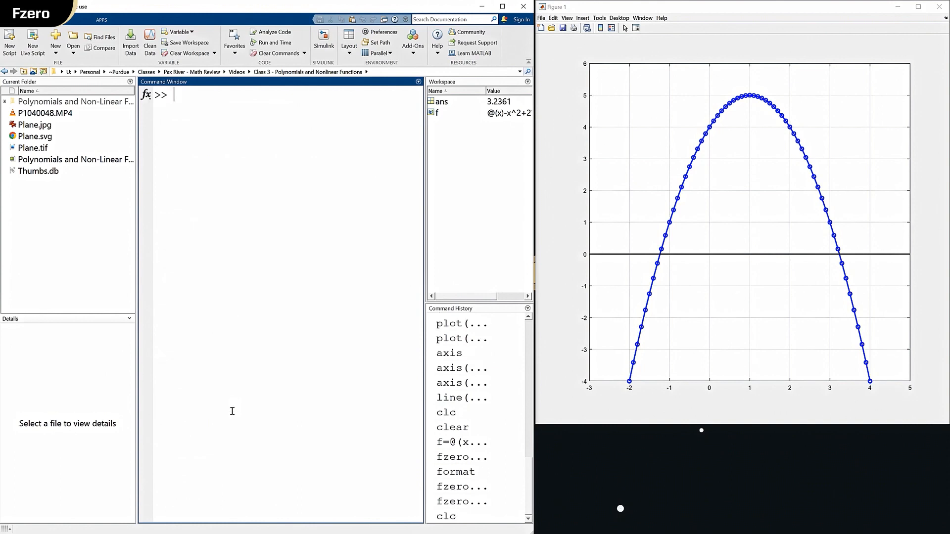
Step: Run fsolve from 0 and from 5 to get both roots -1.2361 and 3.2361
text(f)
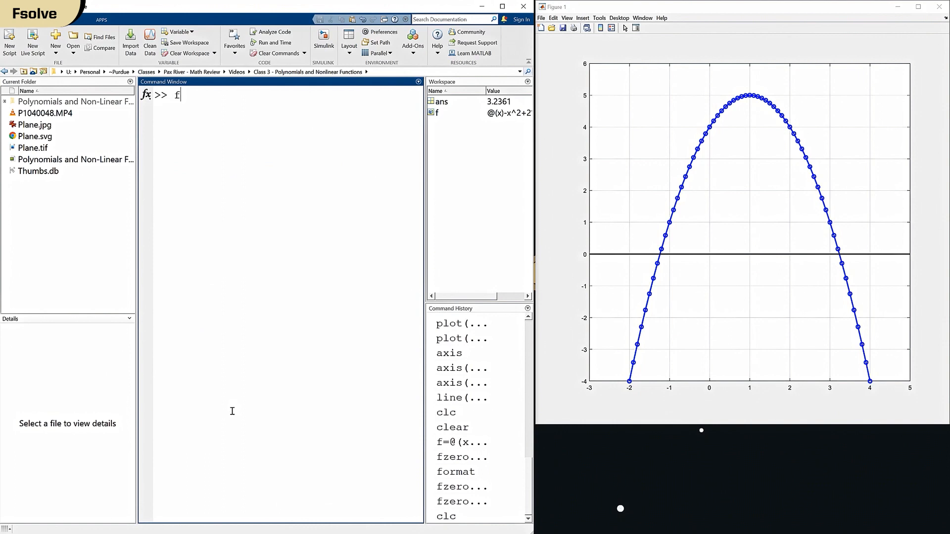
text(solve()
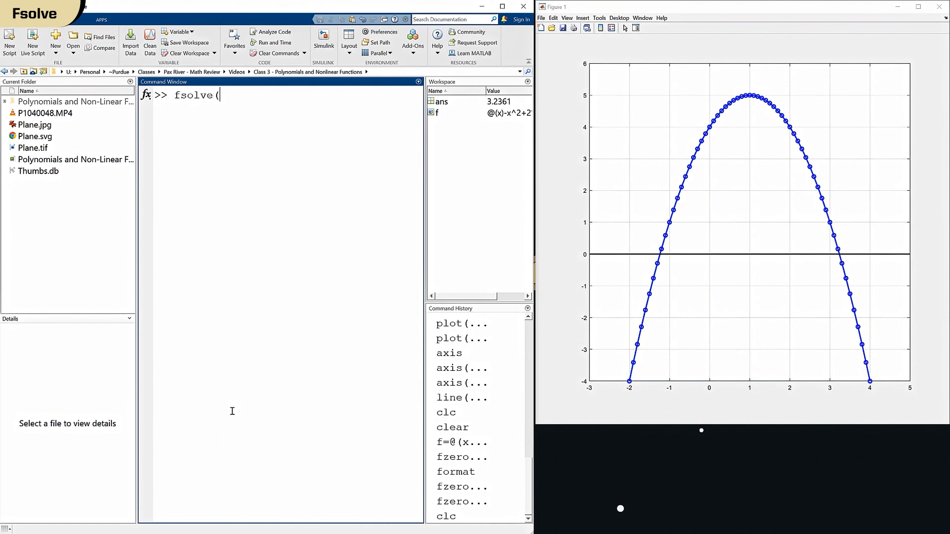
text(()
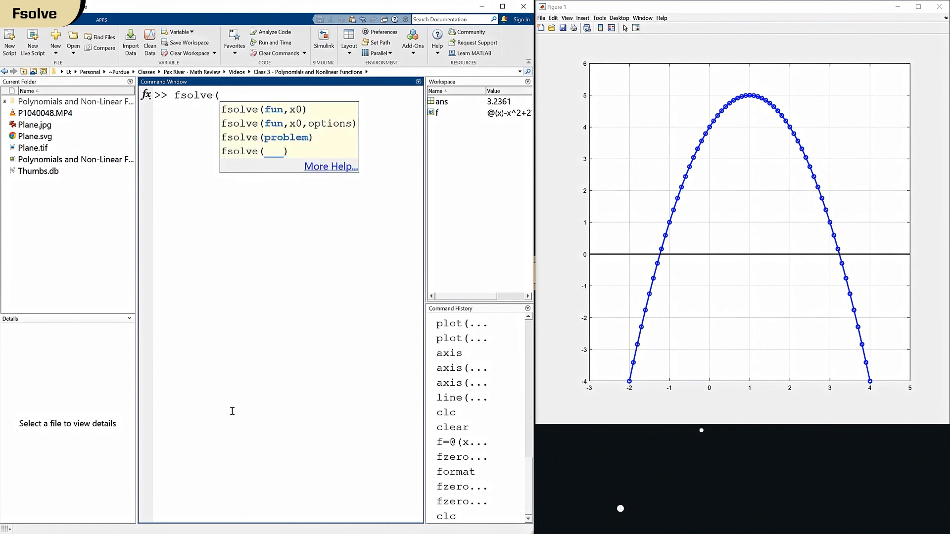
text(f,0))
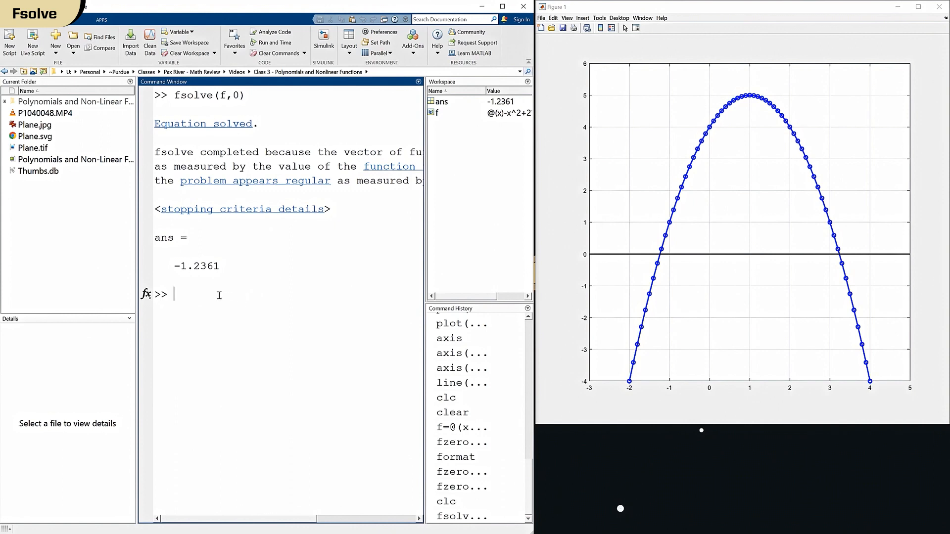
text(fsolve(f,0))
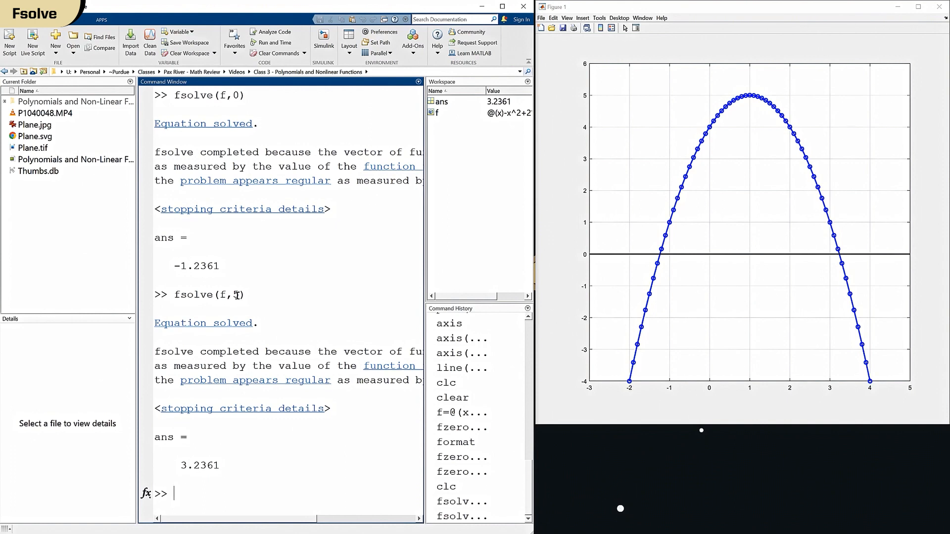
text(5)
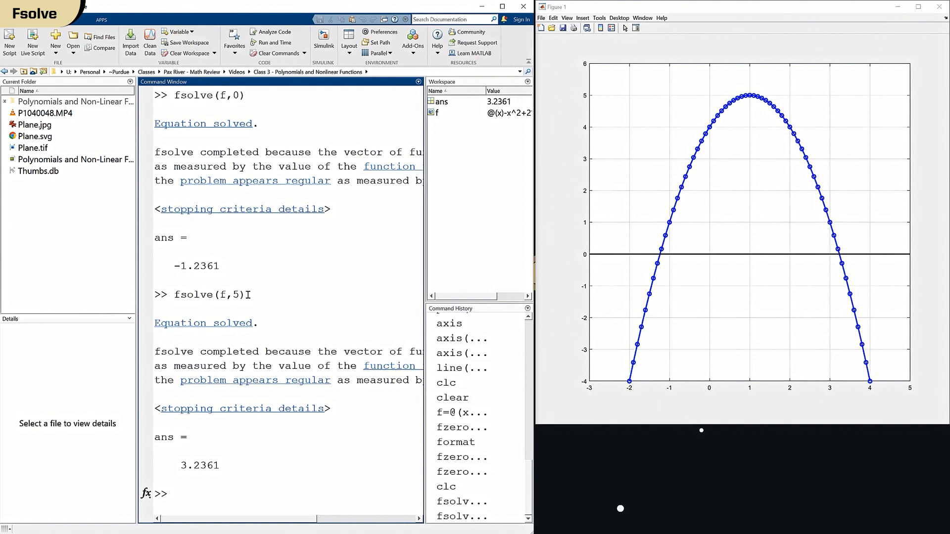